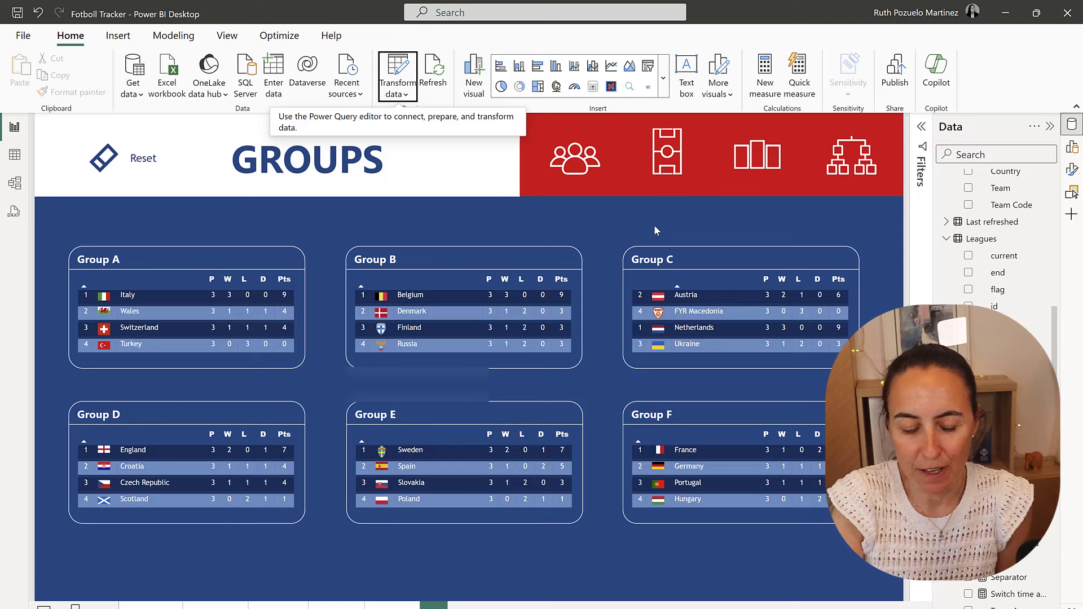
# Step: Show the parameter values: league Euro Championship, season 2020, timezone Europe/Stockholm
pyautogui.click(397, 95)
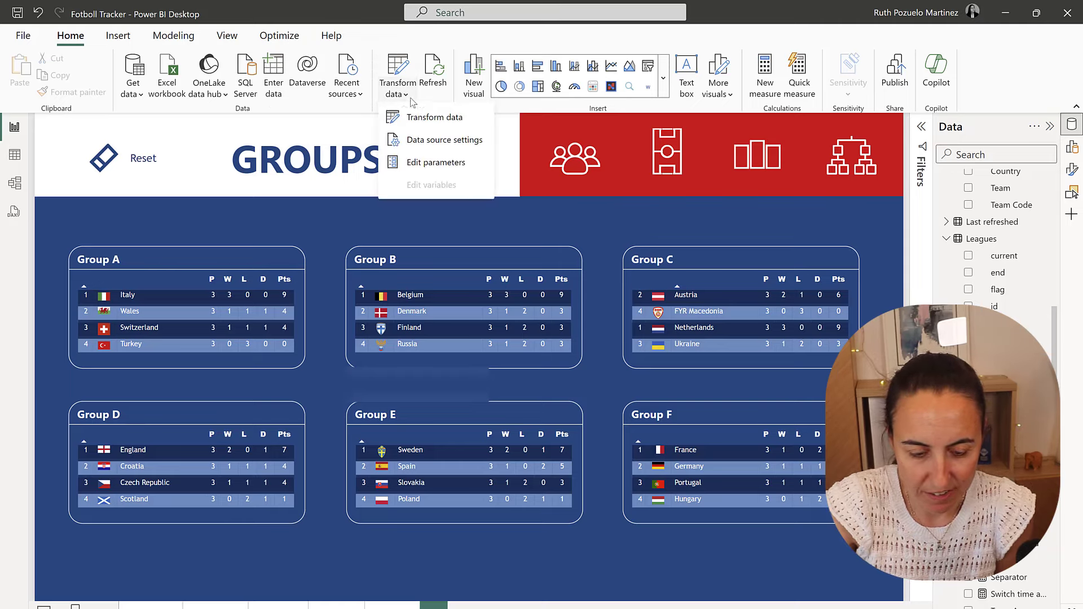
pyautogui.moveTo(435, 163)
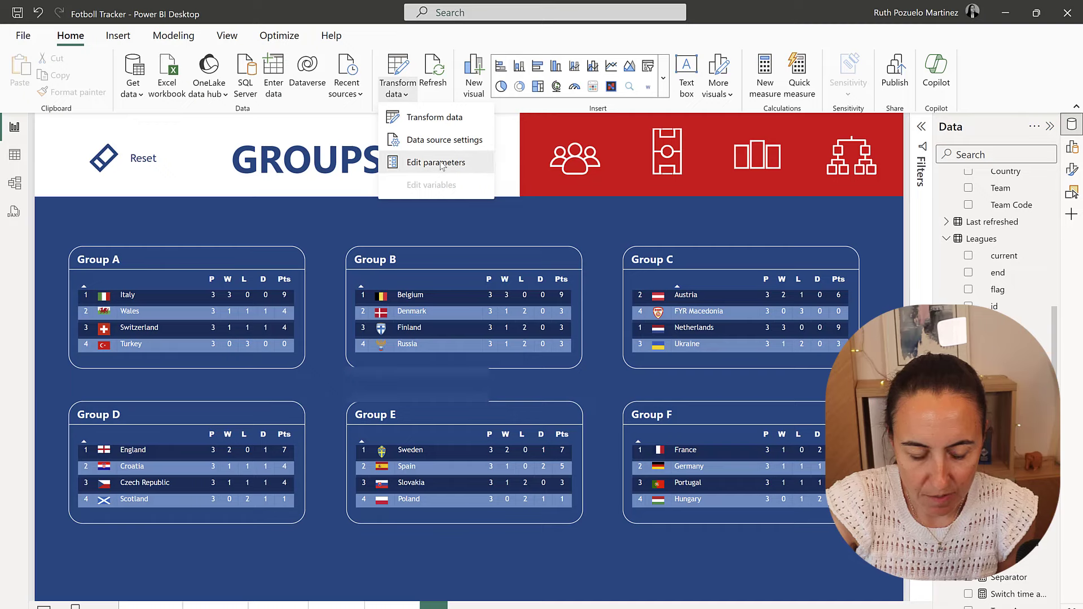
pyautogui.click(435, 163)
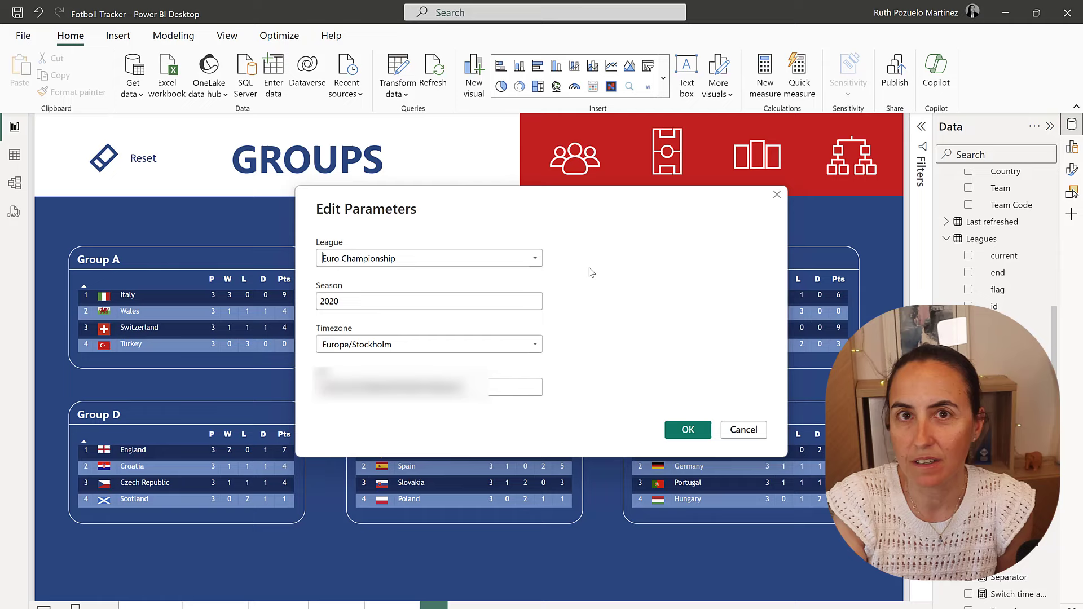
pyautogui.moveTo(523, 258)
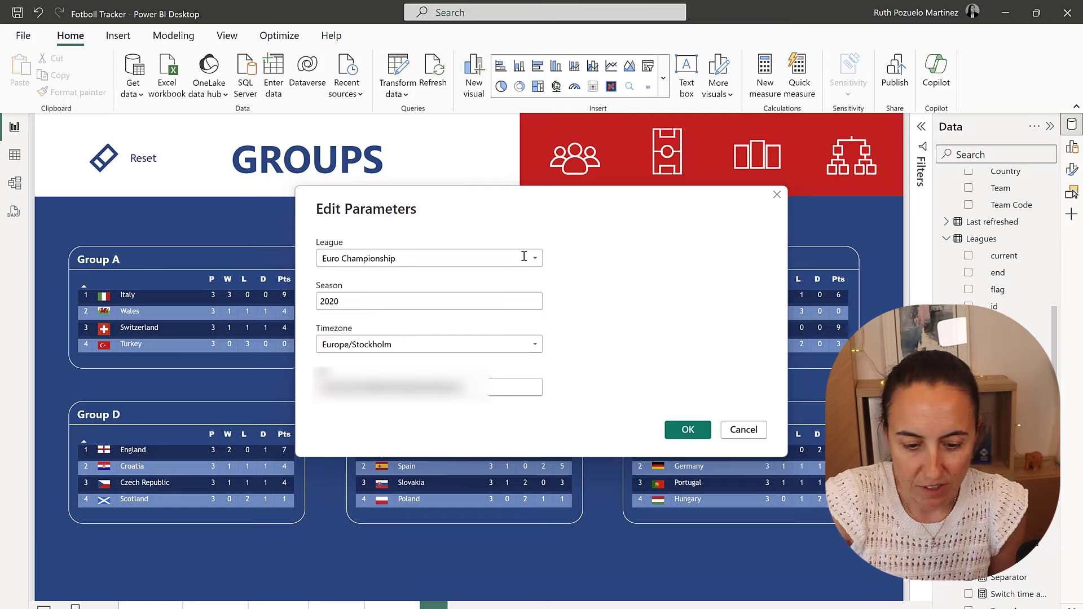
# Step: Show the Clubs query: 24 national teams with team code, country and flag URL
pyautogui.click(533, 258)
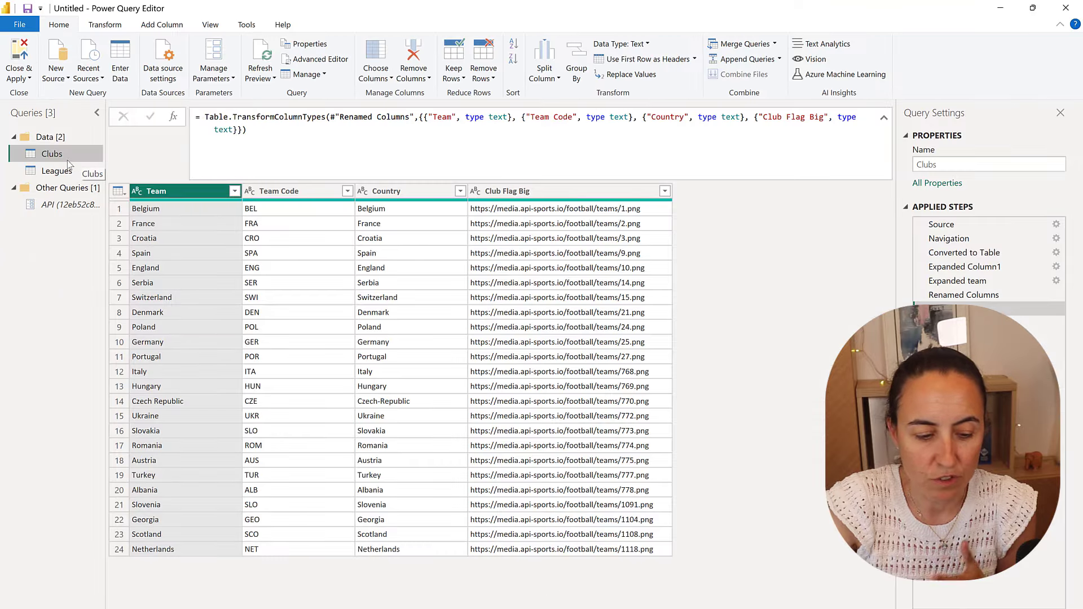
# Step: Add the Leagues query's name column as a new list query
pyautogui.click(56, 170)
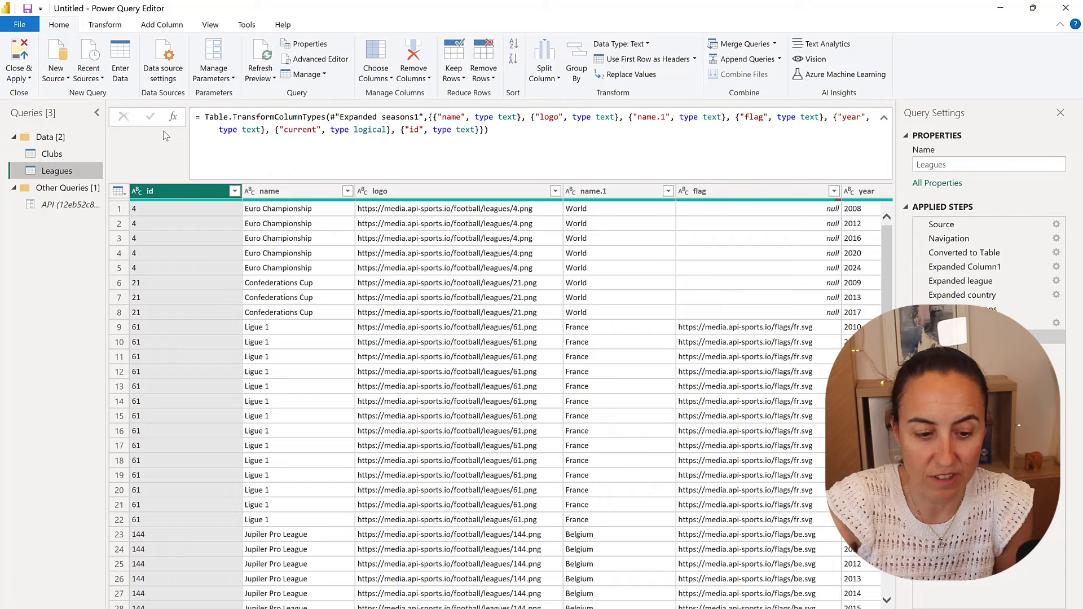
pyautogui.moveTo(312, 264)
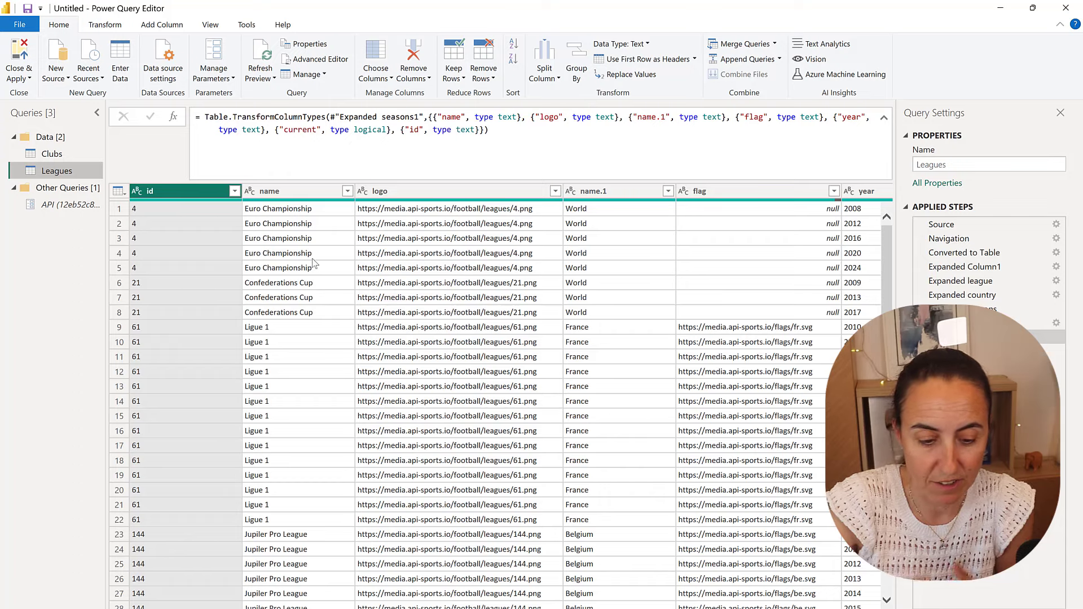
pyautogui.rightClick(297, 190)
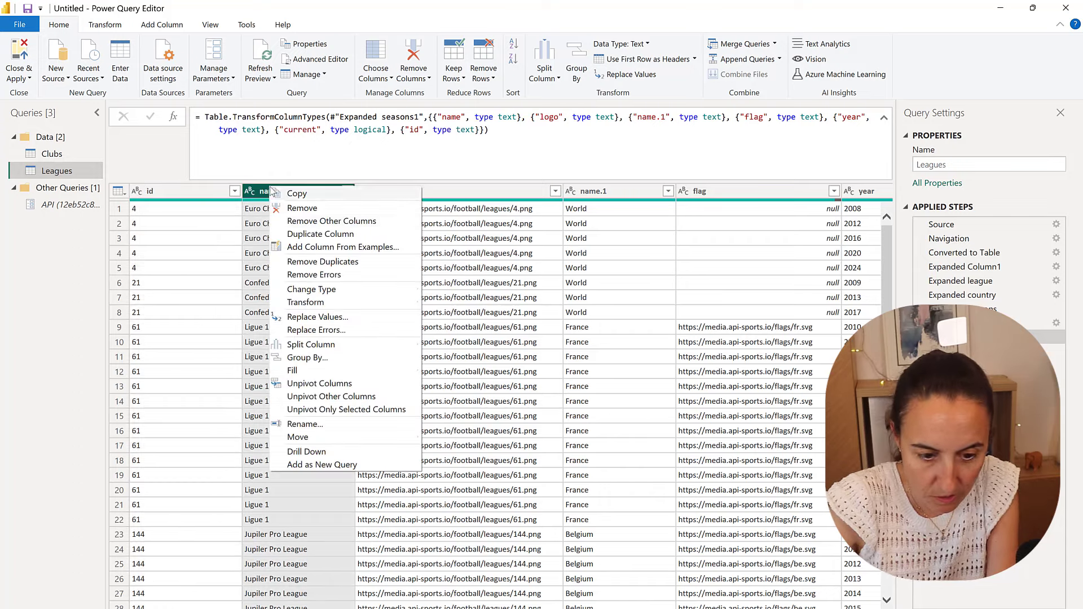
pyautogui.click(305, 451)
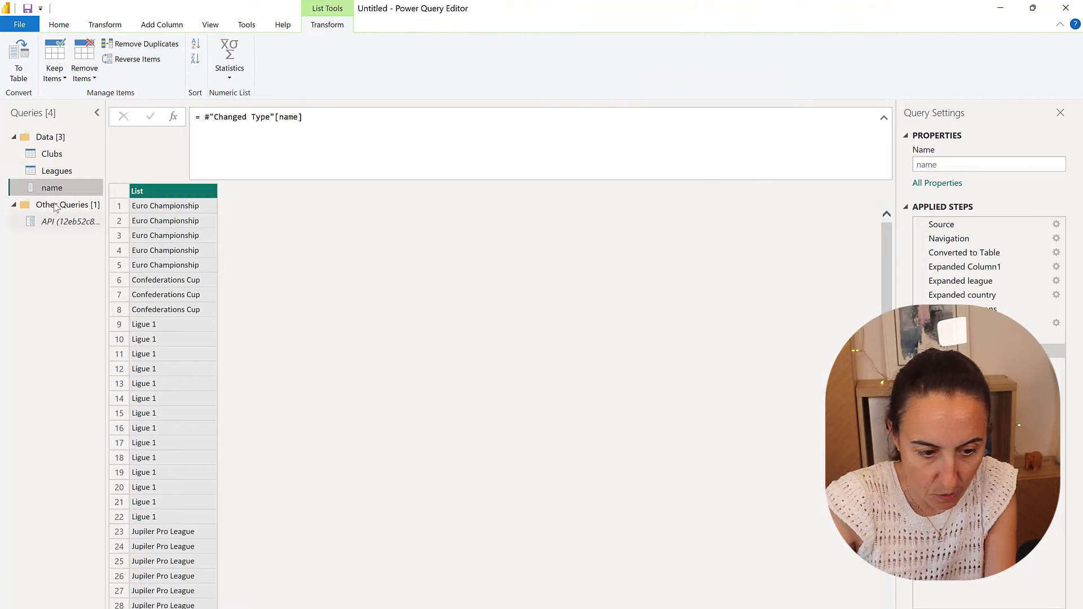
# Step: Rename the new query LeagueName and move it into Other Queries
pyautogui.tripleClick(988, 164)
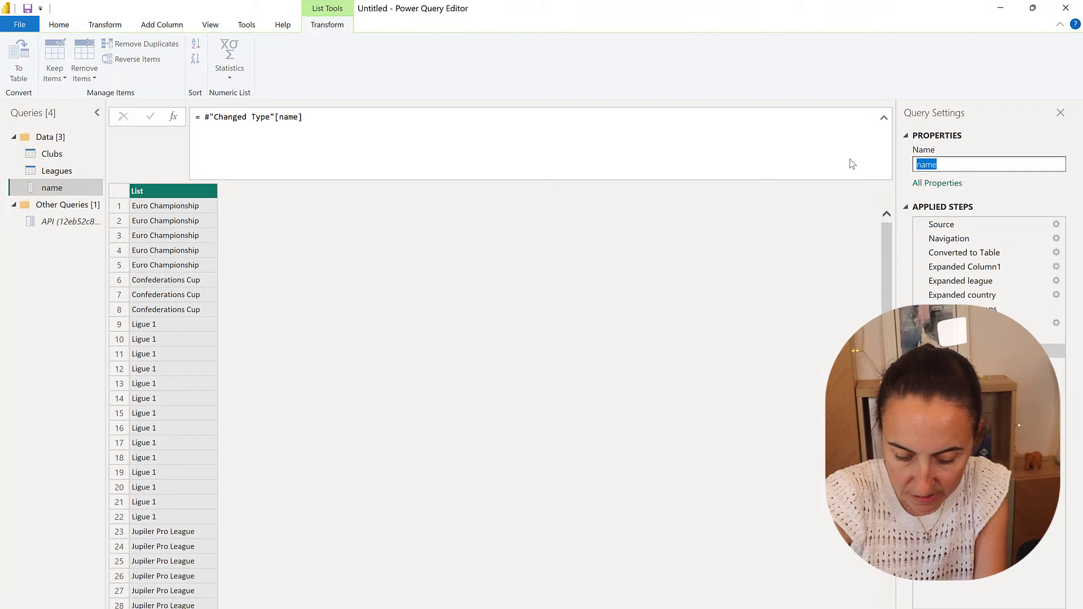
pyautogui.write('LeagueN')
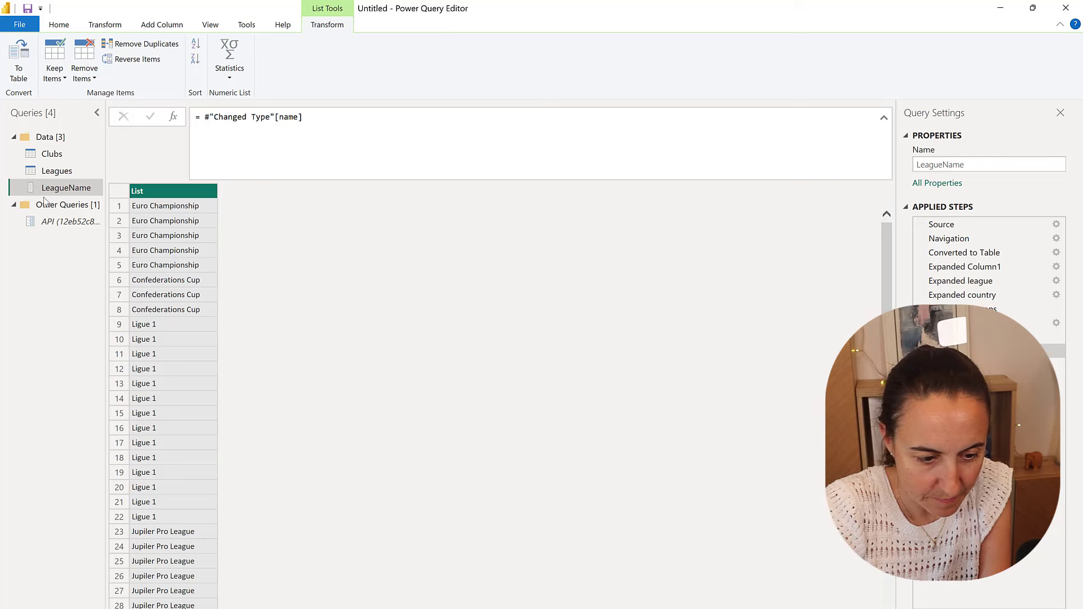
pyautogui.moveTo(66, 187); pyautogui.dragTo(66, 204)
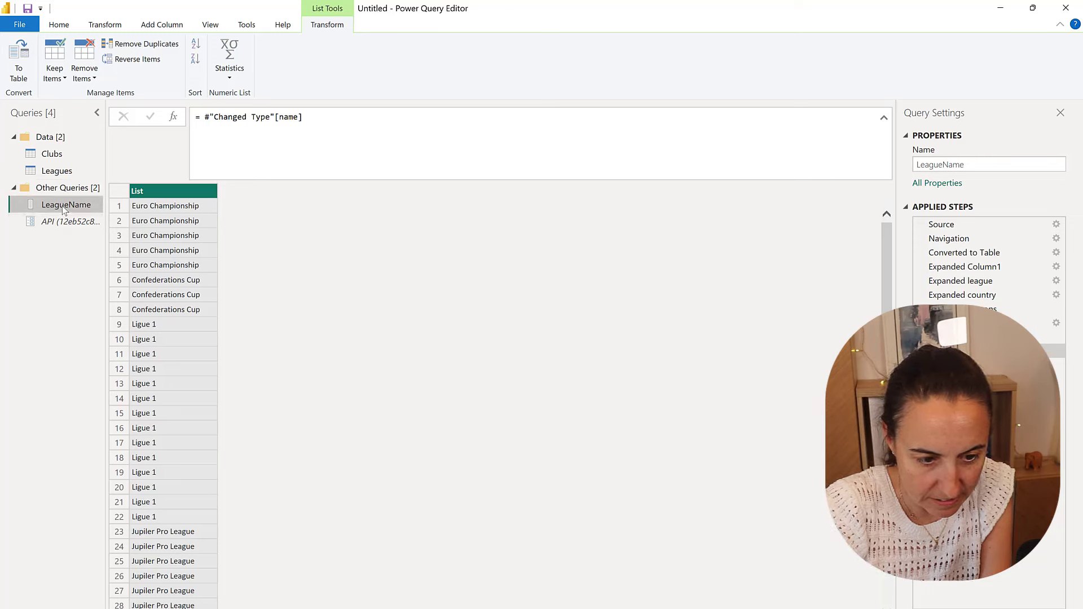
pyautogui.click(58, 24)
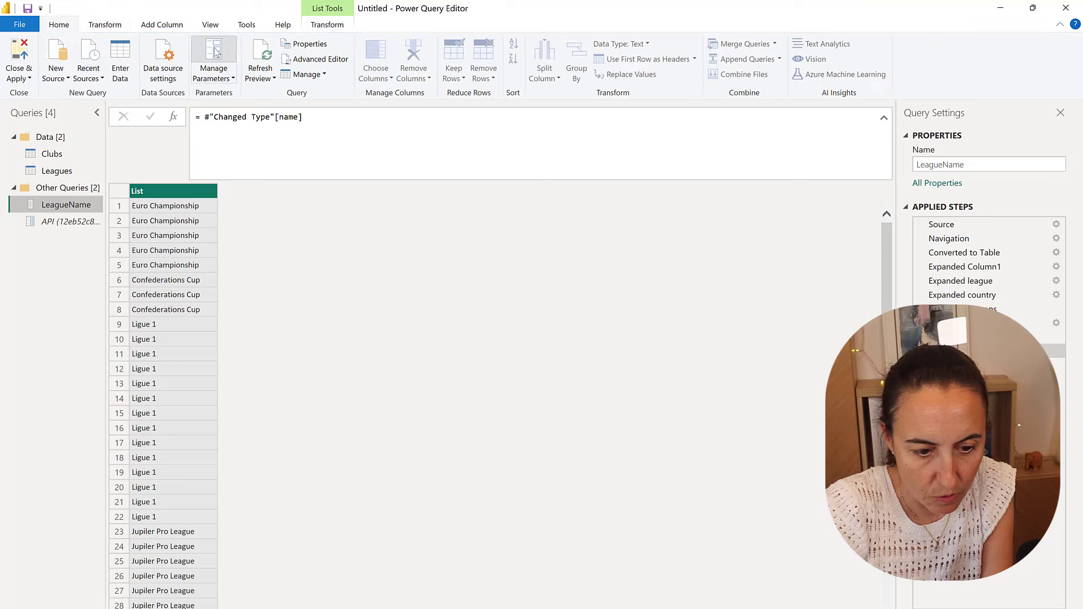
# Step: Create text parameter 'League Name' suggesting LeagueName values, current value Euro Championship
pyautogui.click(214, 59)
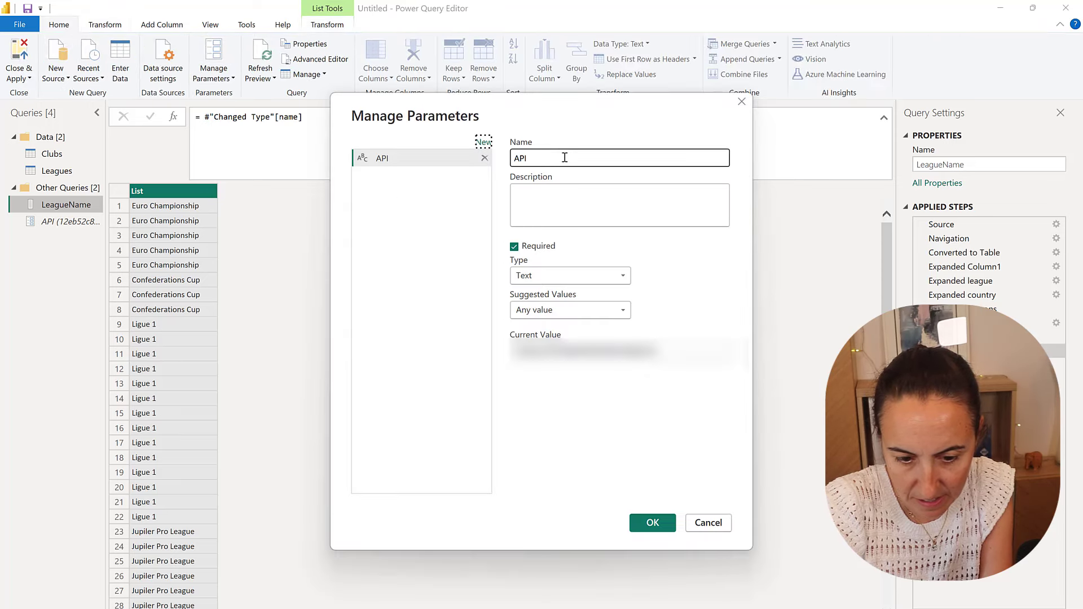
pyautogui.click(484, 142)
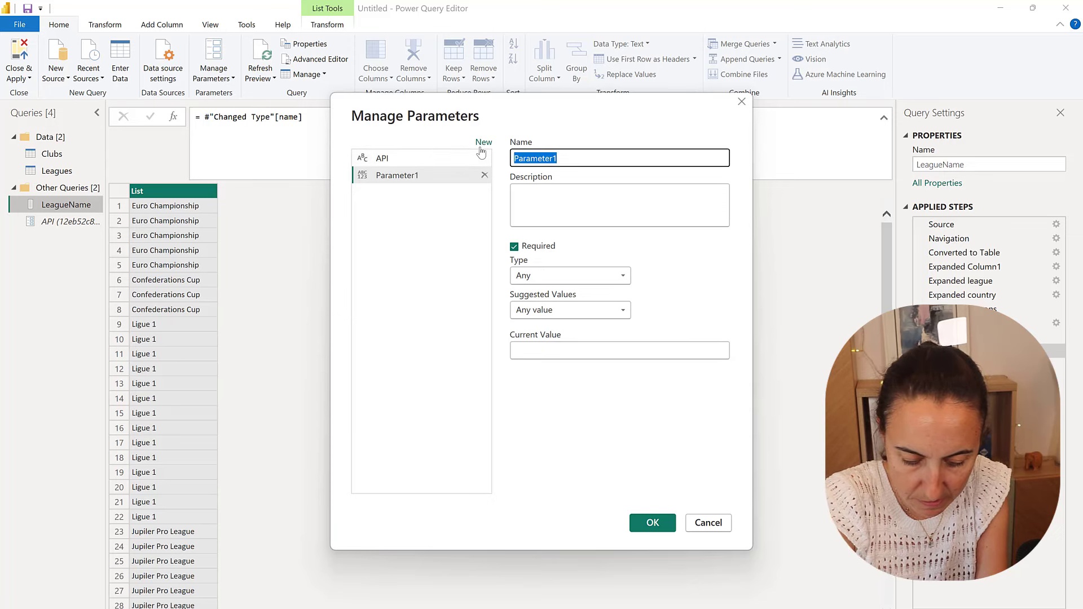
pyautogui.write('League')
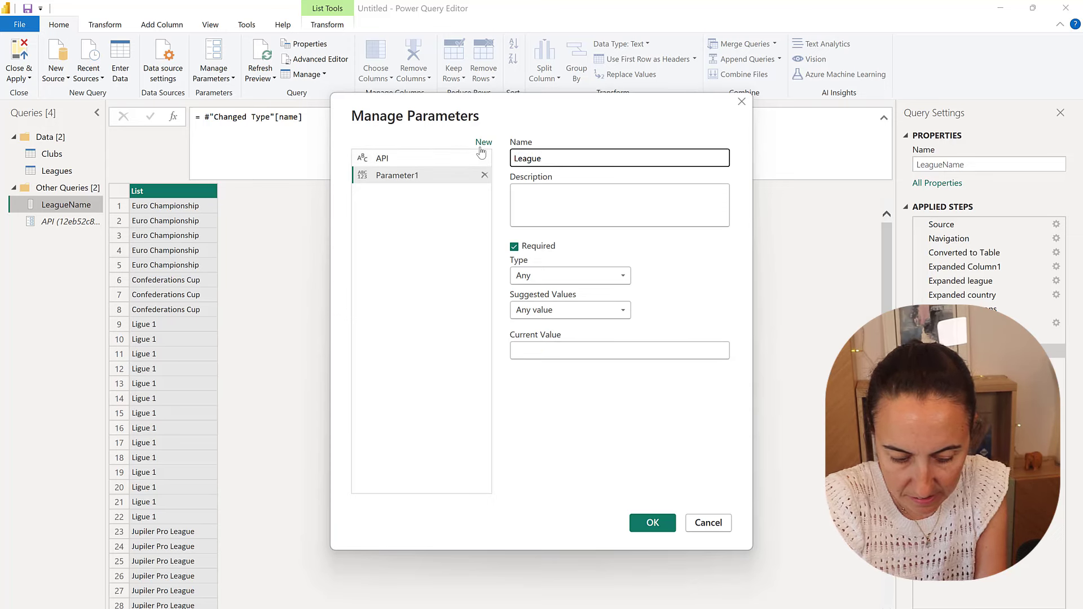
pyautogui.write('Name')
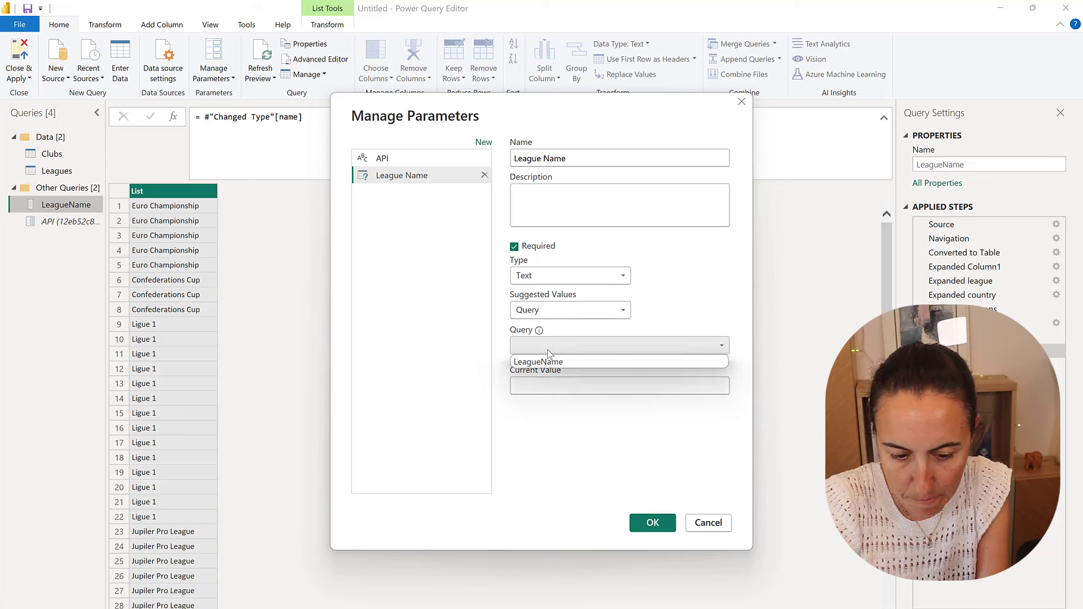
pyautogui.click(618, 345)
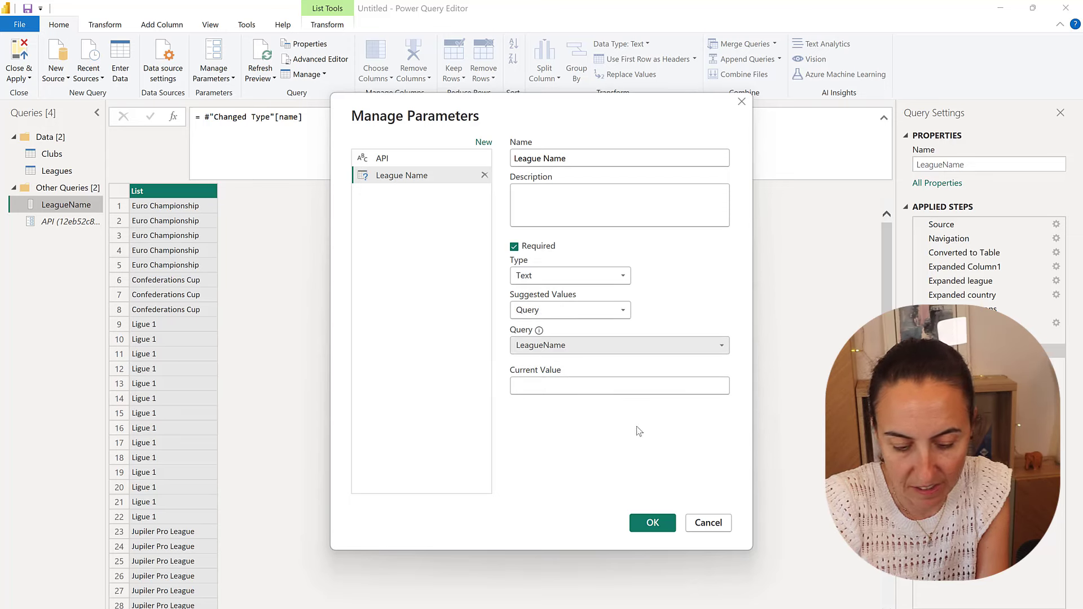
pyautogui.click(618, 385)
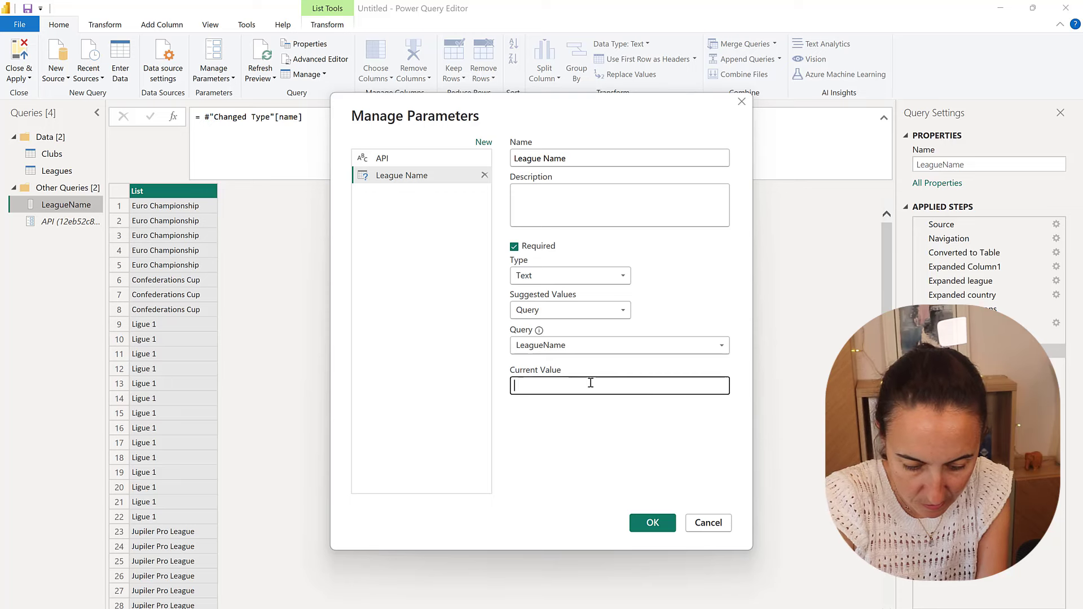
pyautogui.write('Euro Championship')
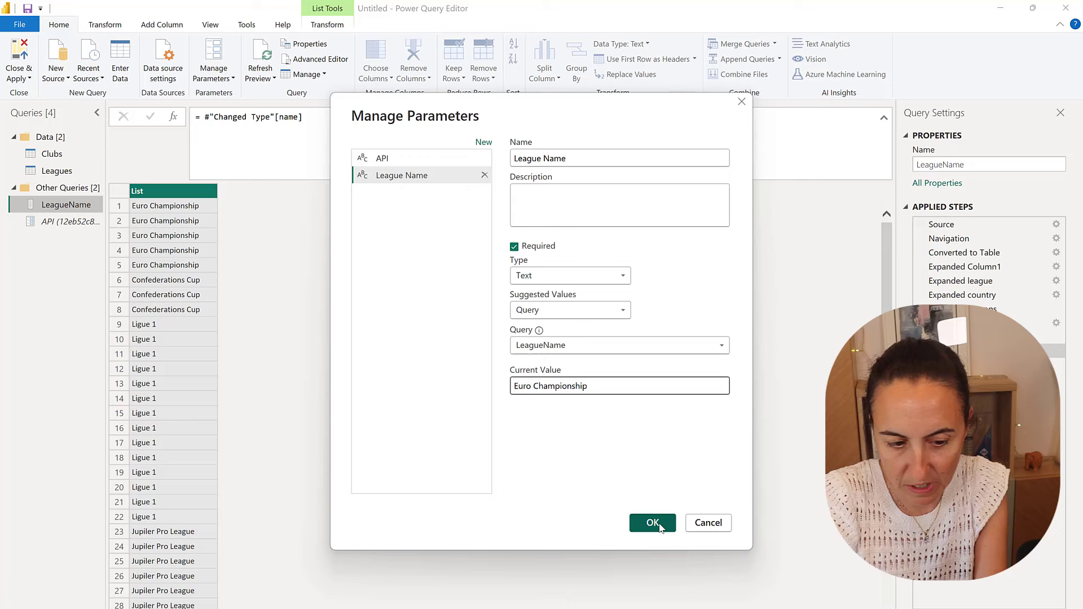
pyautogui.click(651, 522)
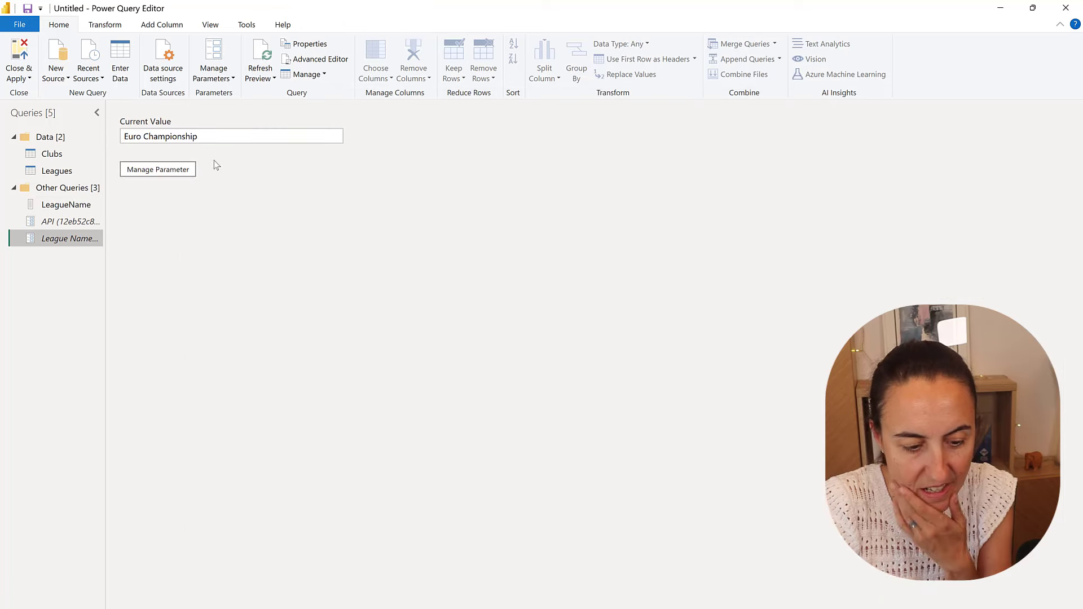
pyautogui.moveTo(516, 305)
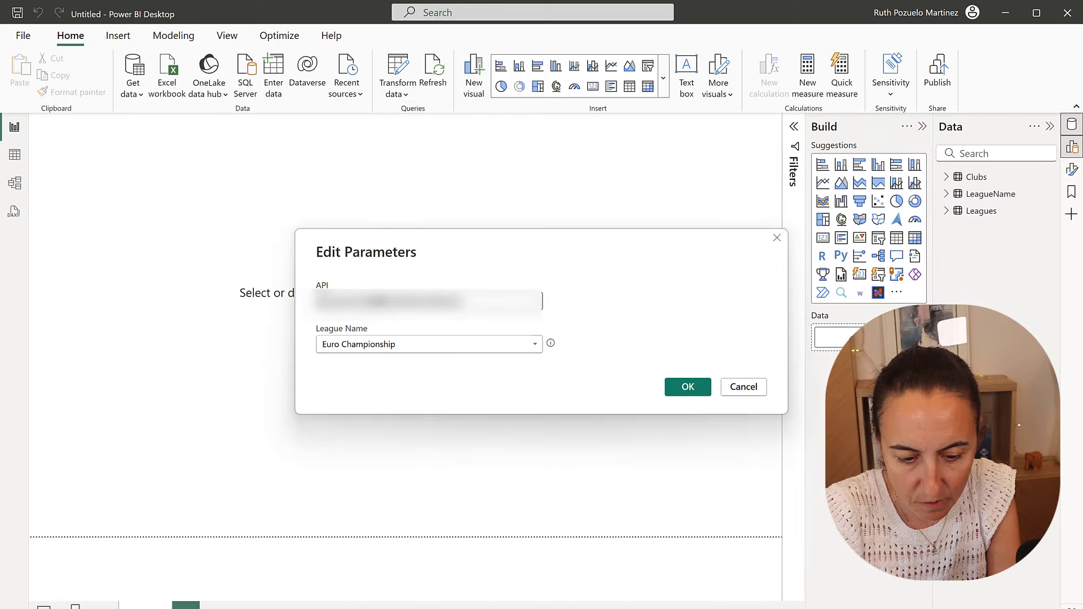
# Step: Check the League Name dropdown's league list and keep Euro Championship
pyautogui.click(534, 344)
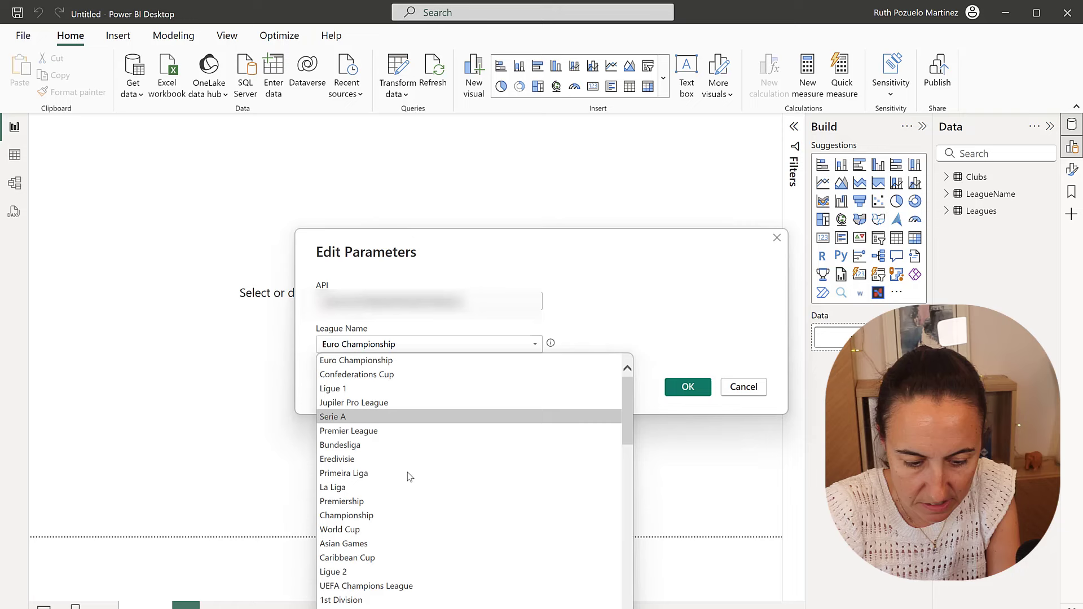
pyautogui.moveTo(396, 391)
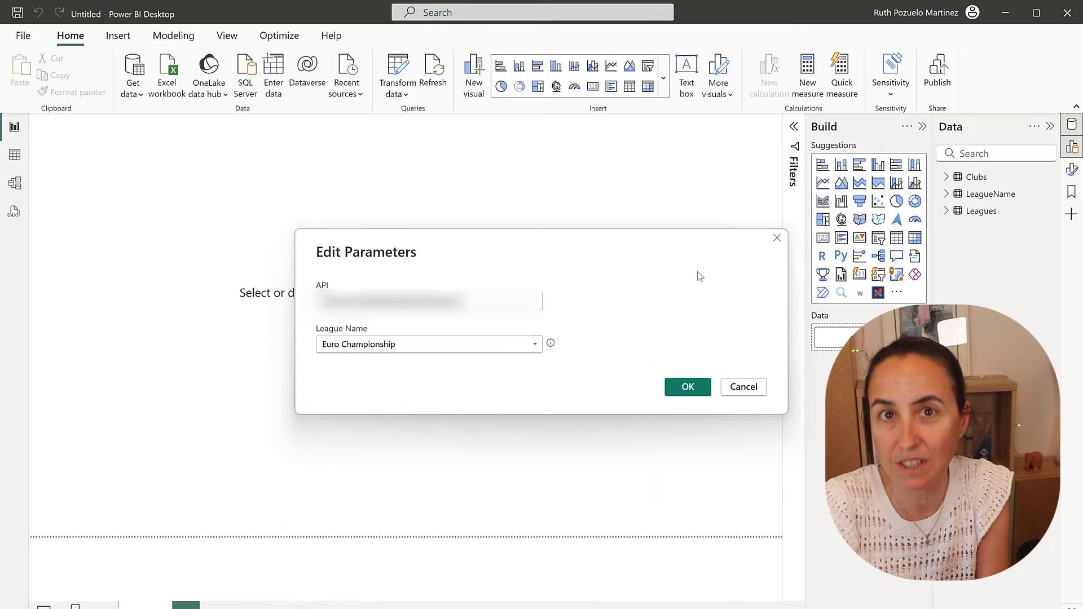
pyautogui.click(686, 387)
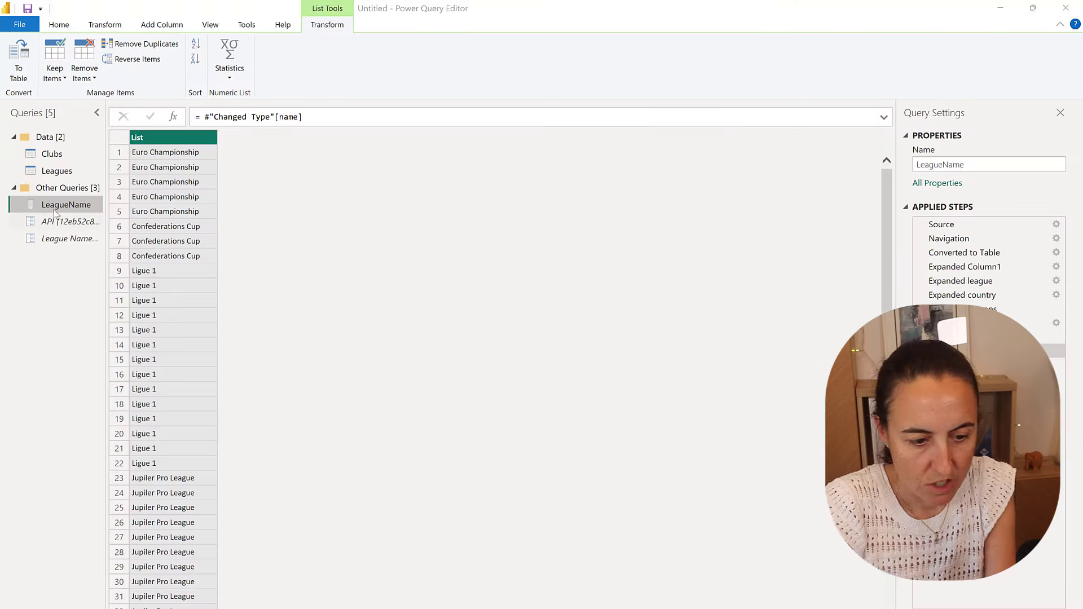
# Step: Start a new blank query, Query1
pyautogui.click(59, 25)
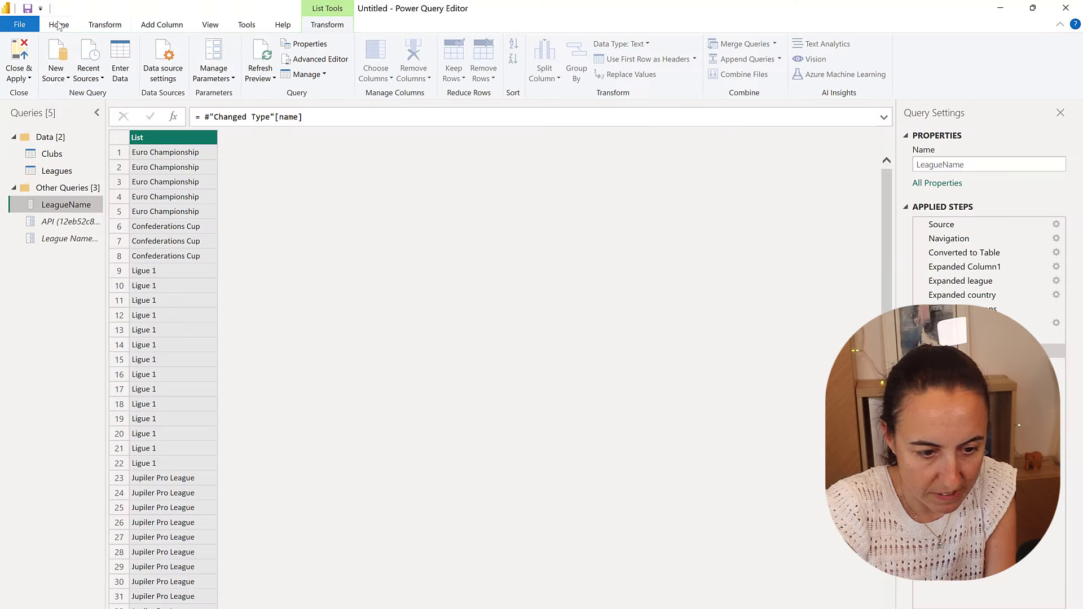
pyautogui.click(55, 58)
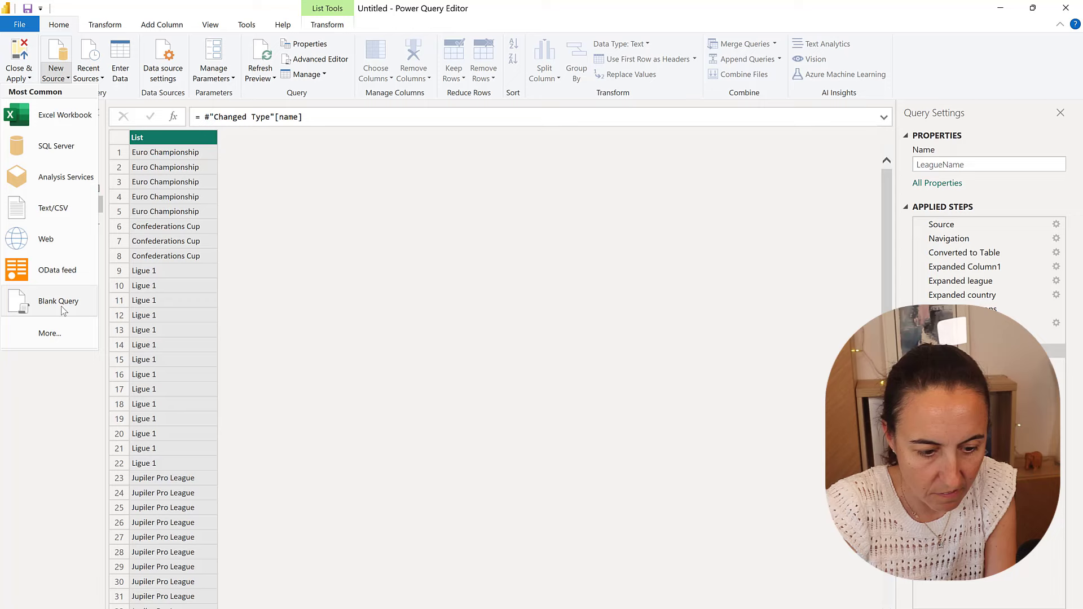
pyautogui.click(58, 301)
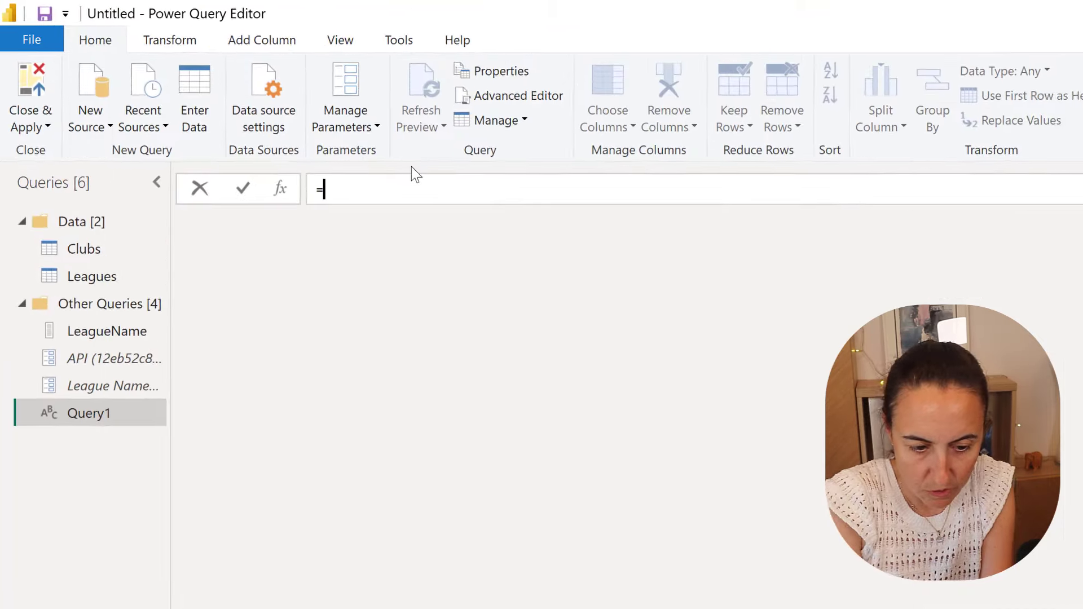
# Step: Give Query1 the formula =Leagues{[name=#"League Name"]} and commit it
pyautogui.write('Leagues')
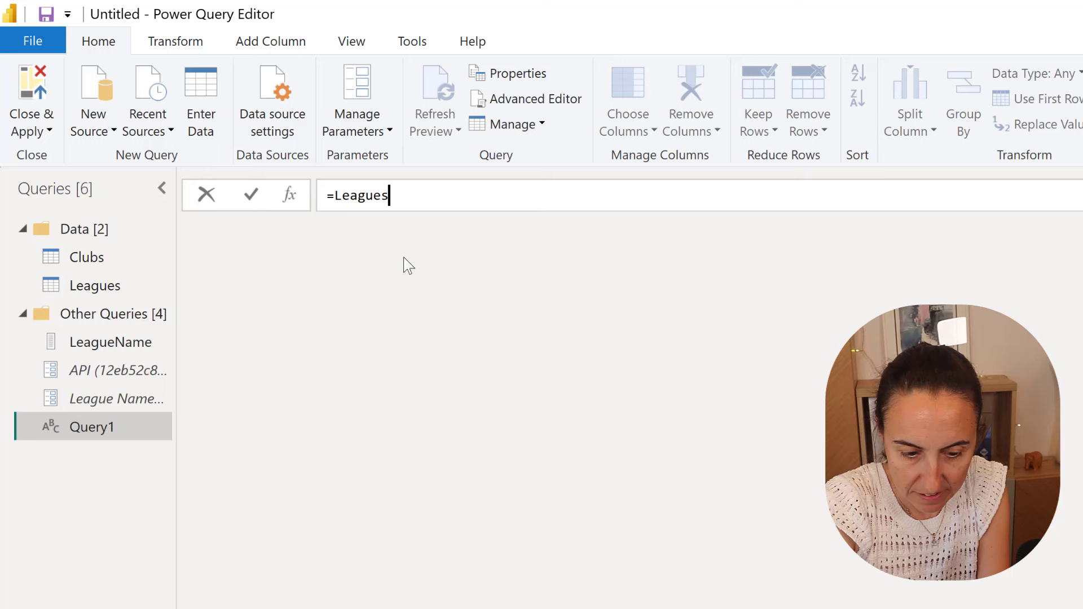
pyautogui.write('{[n]}')
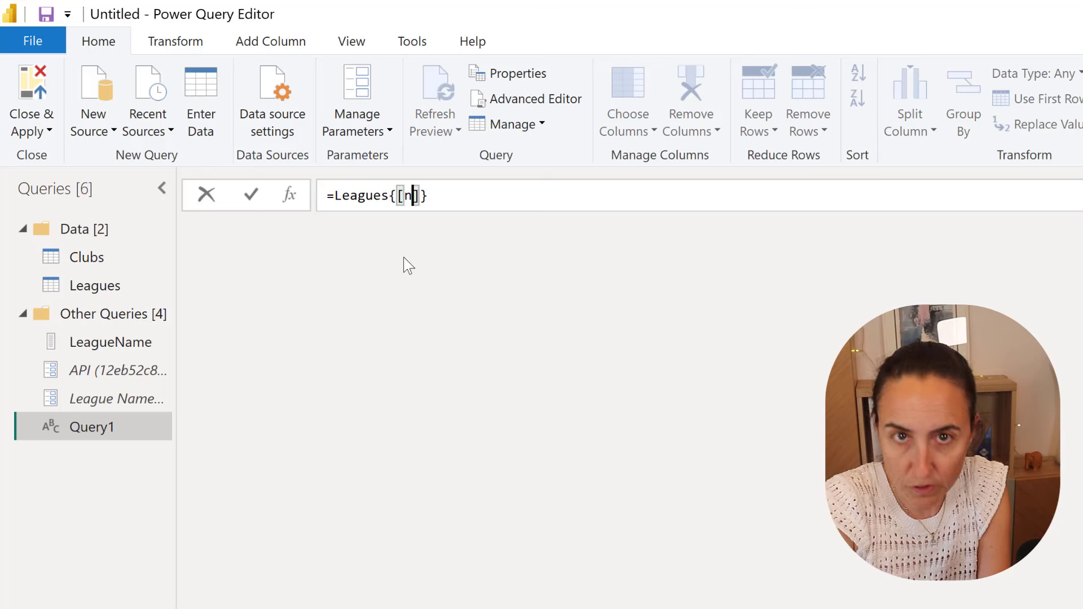
pyautogui.write('ame')
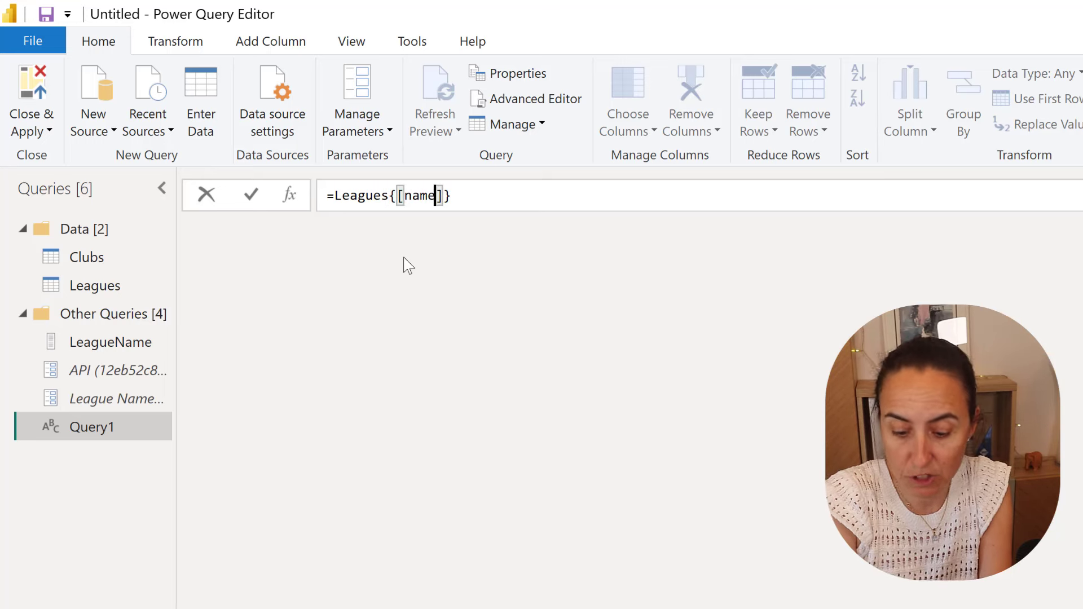
pyautogui.write('=')
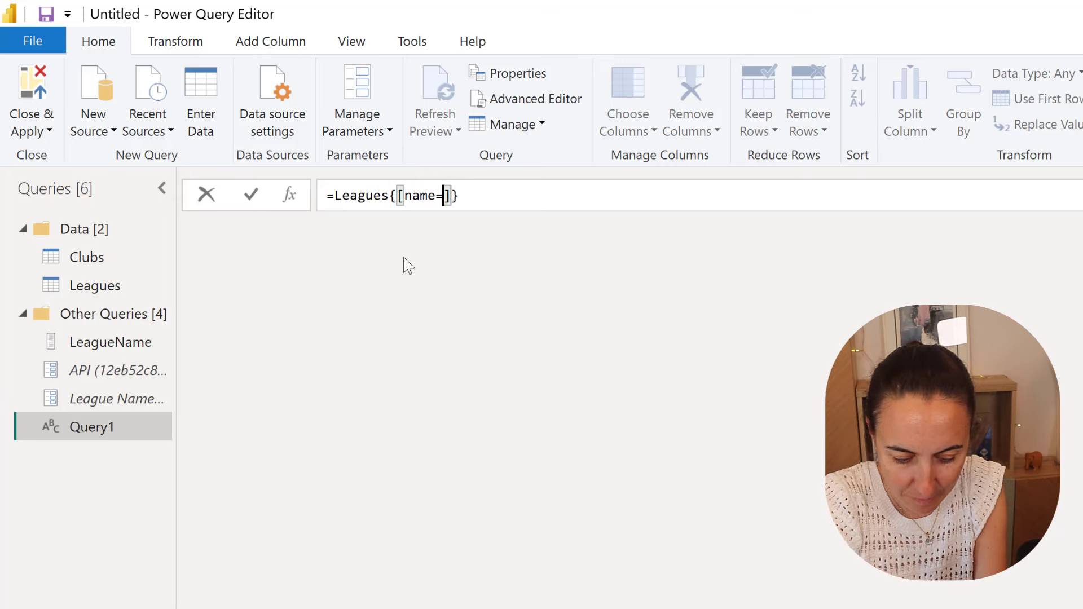
pyautogui.write('#"League Name')
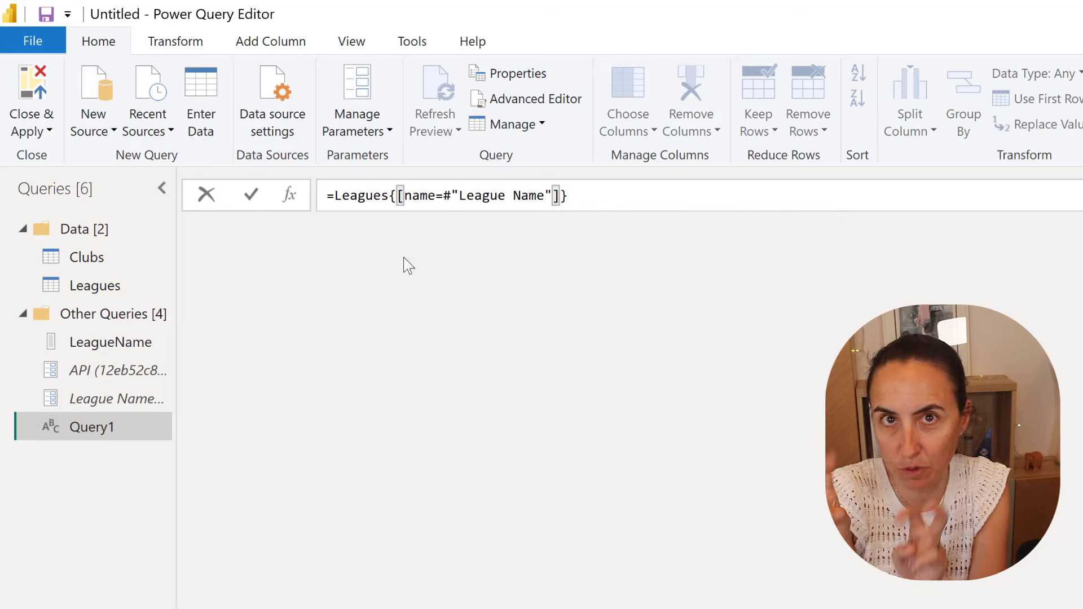
pyautogui.moveTo(456, 402)
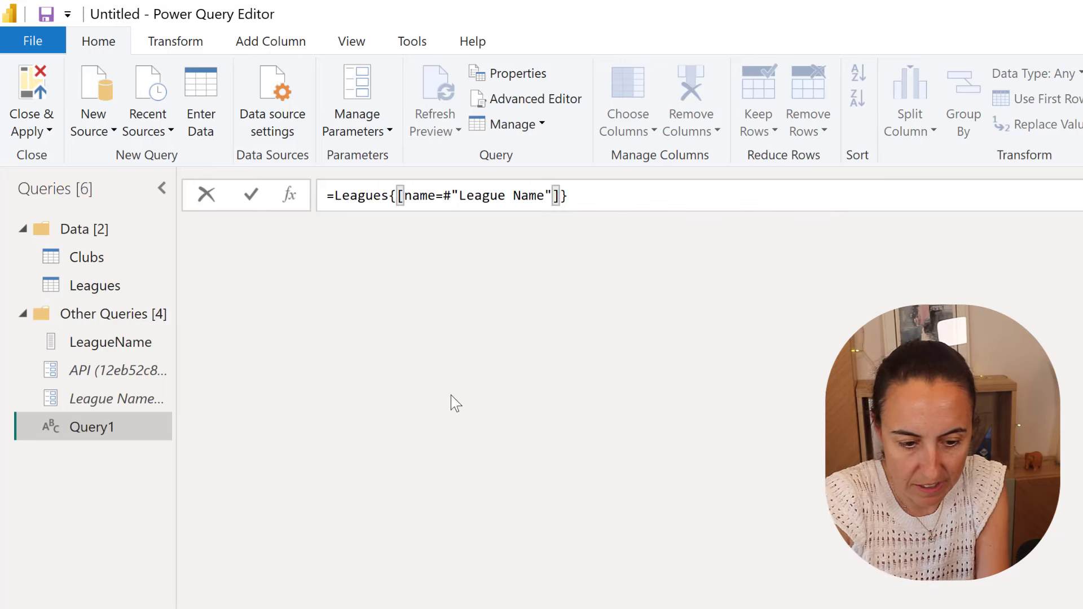
pyautogui.click(250, 194)
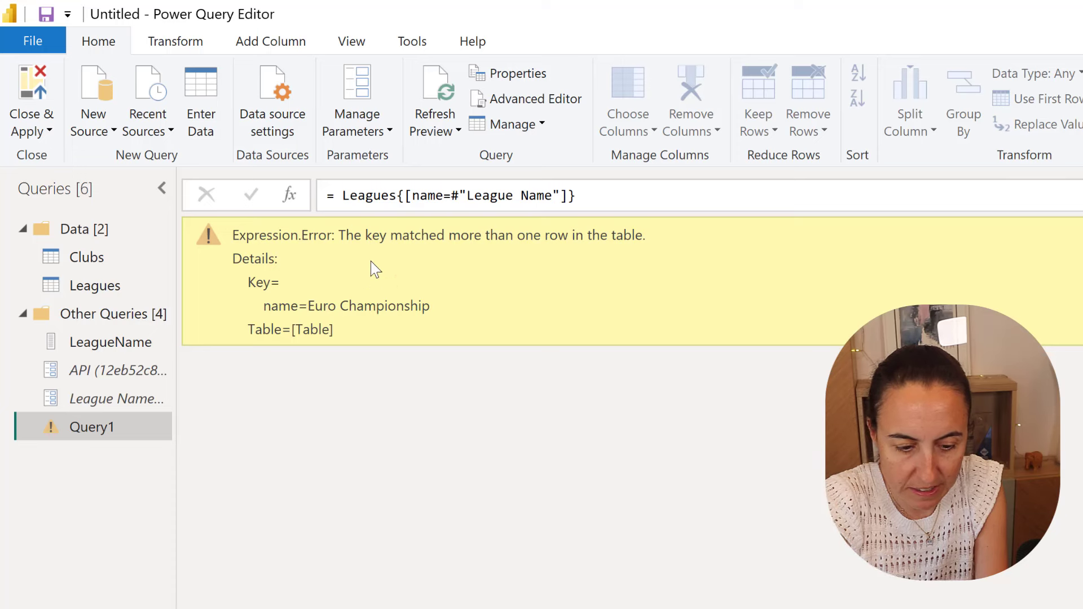
pyautogui.moveTo(318, 282)
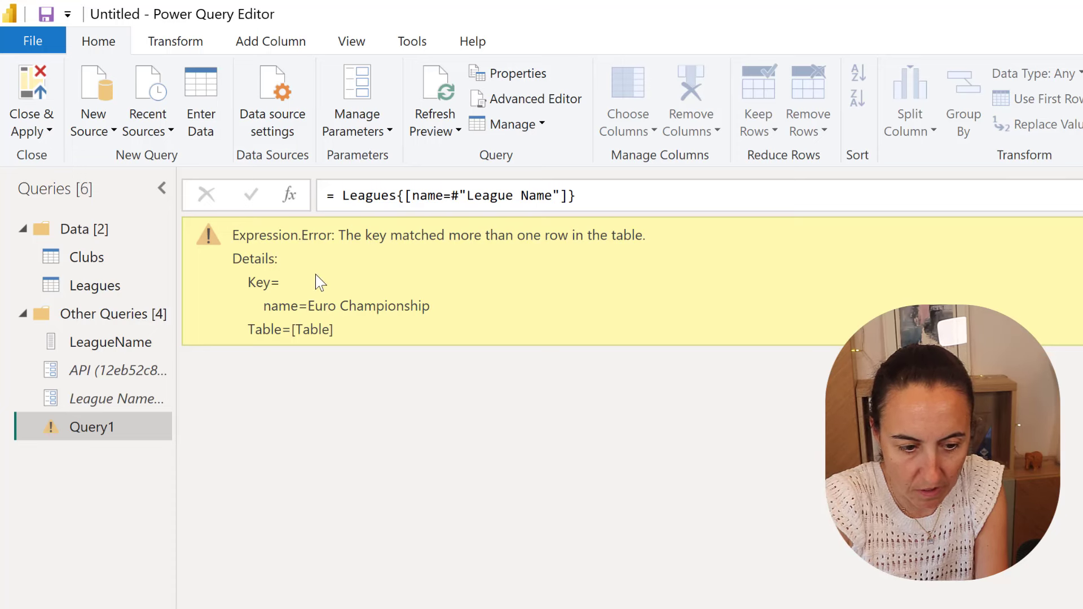
pyautogui.click(93, 286)
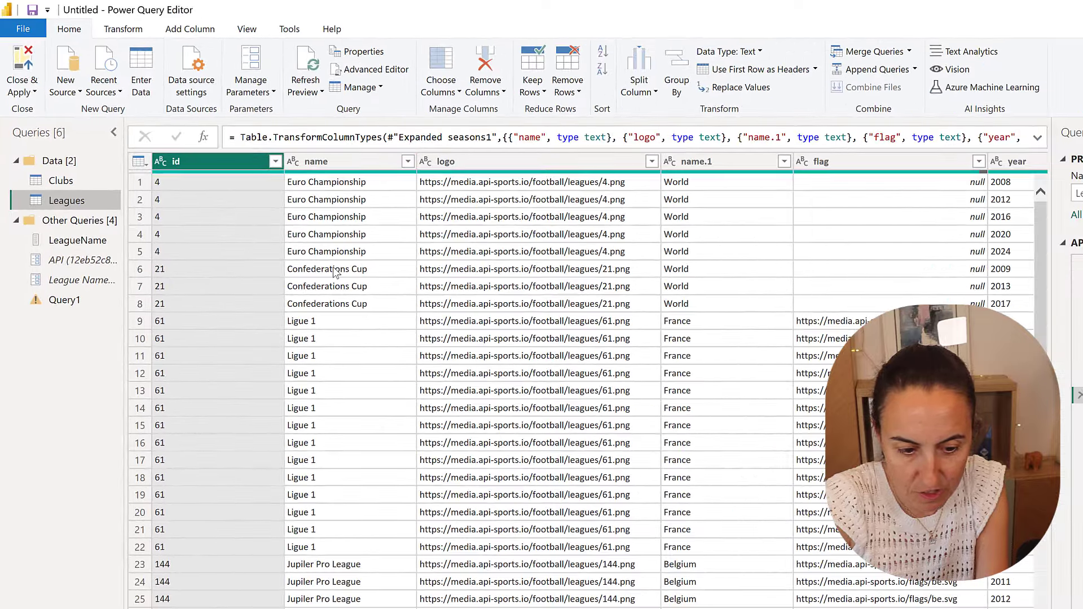
pyautogui.hscroll(3)
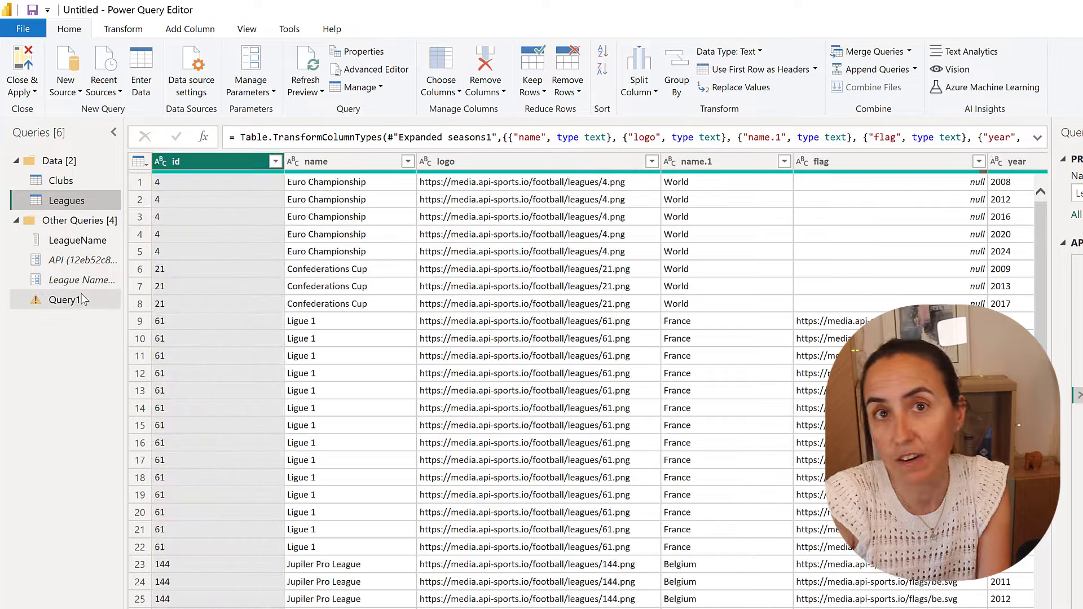
pyautogui.click(66, 299)
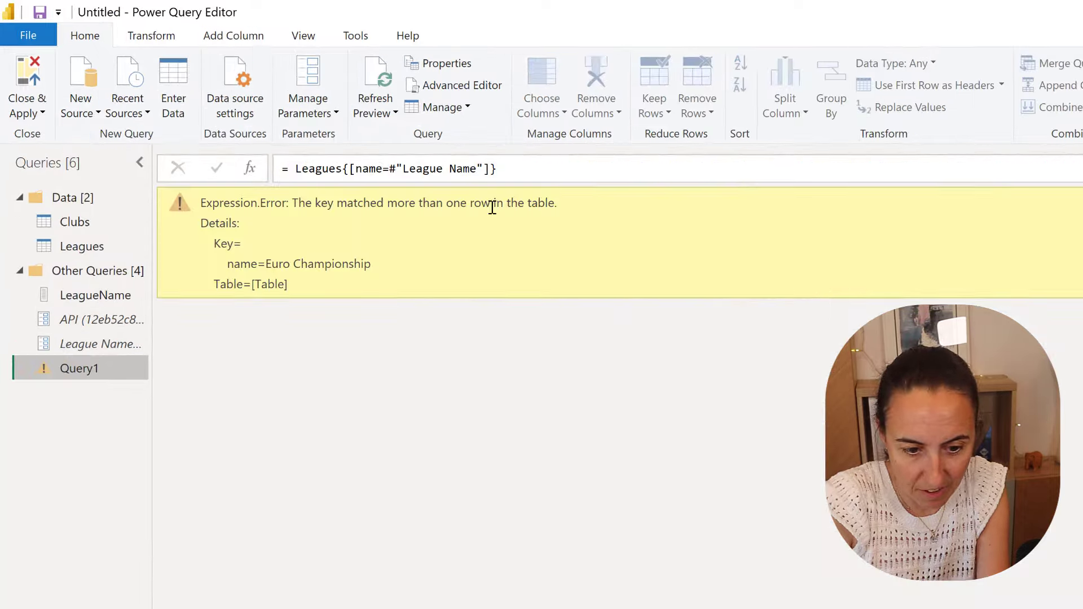
# Step: Add a year condition to Query1's lookup key and append [id] to the formula
pyautogui.write(',')
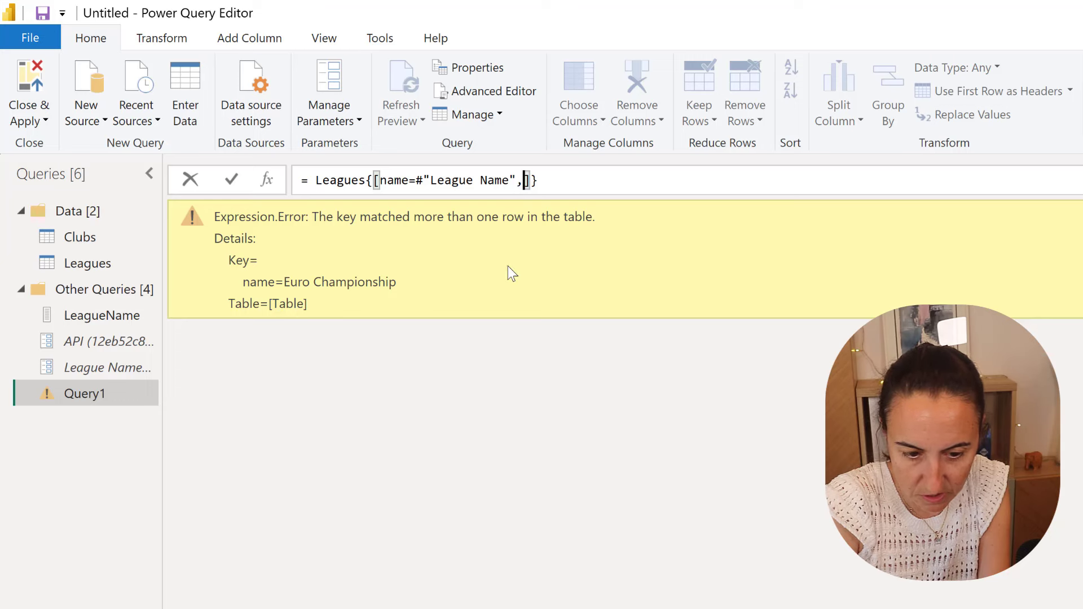
pyautogui.write('year')
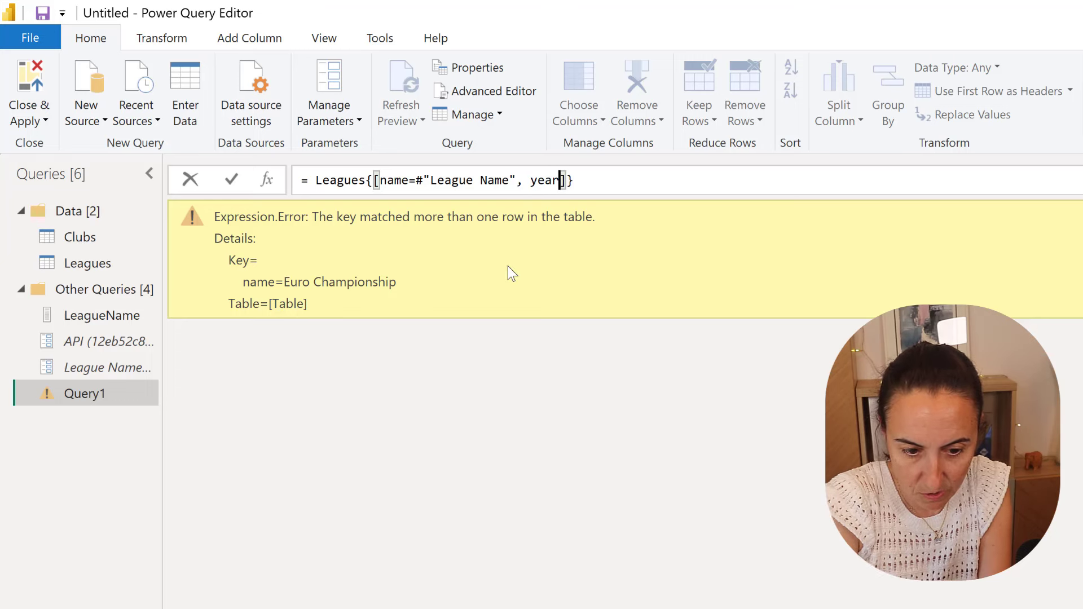
pyautogui.write('= ""')
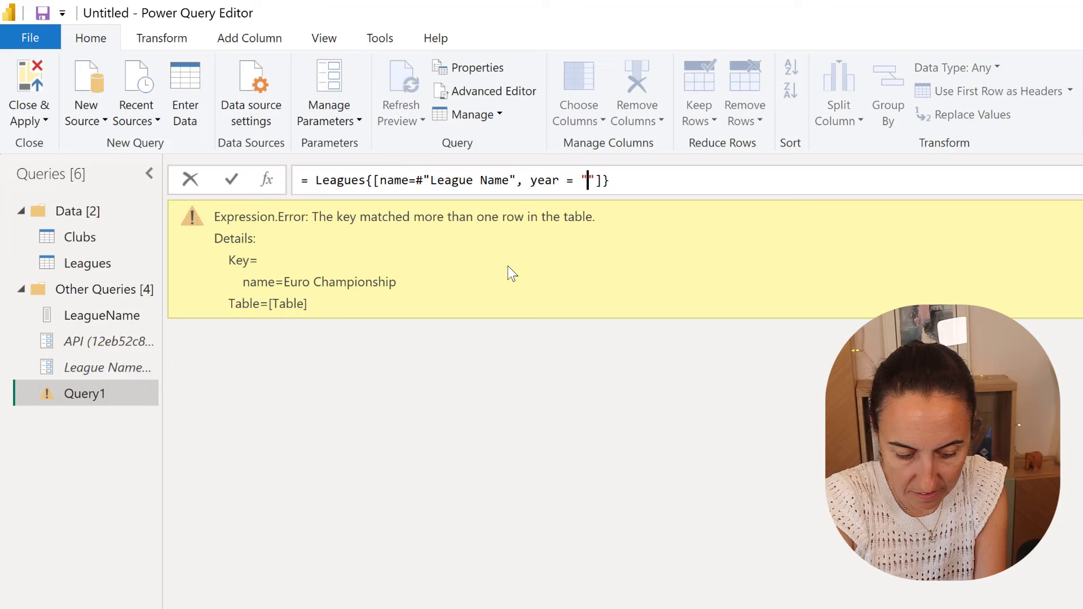
pyautogui.write('2023')
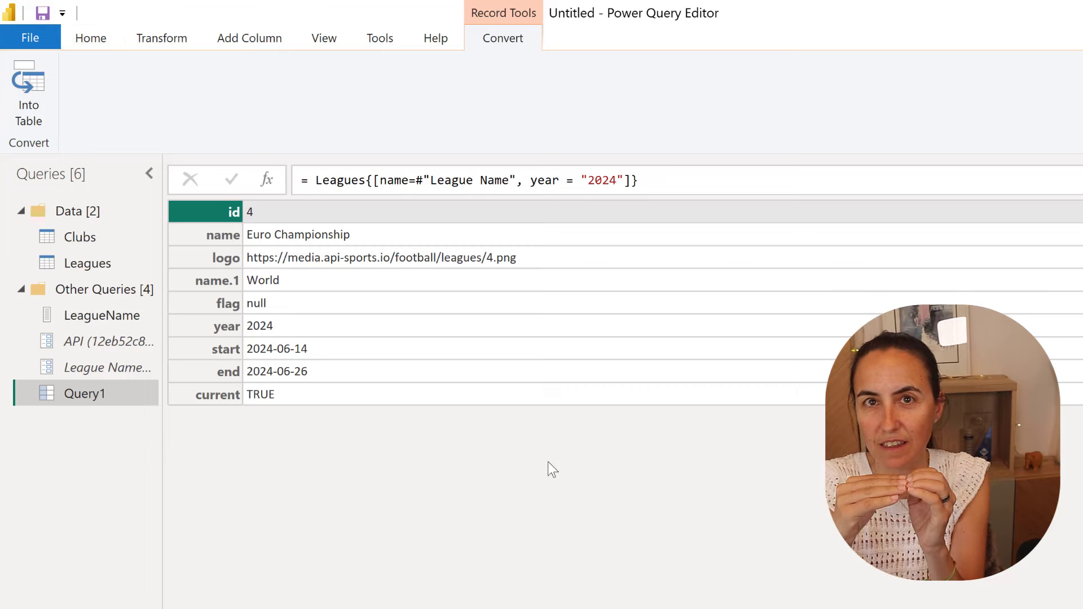
pyautogui.moveTo(459, 249)
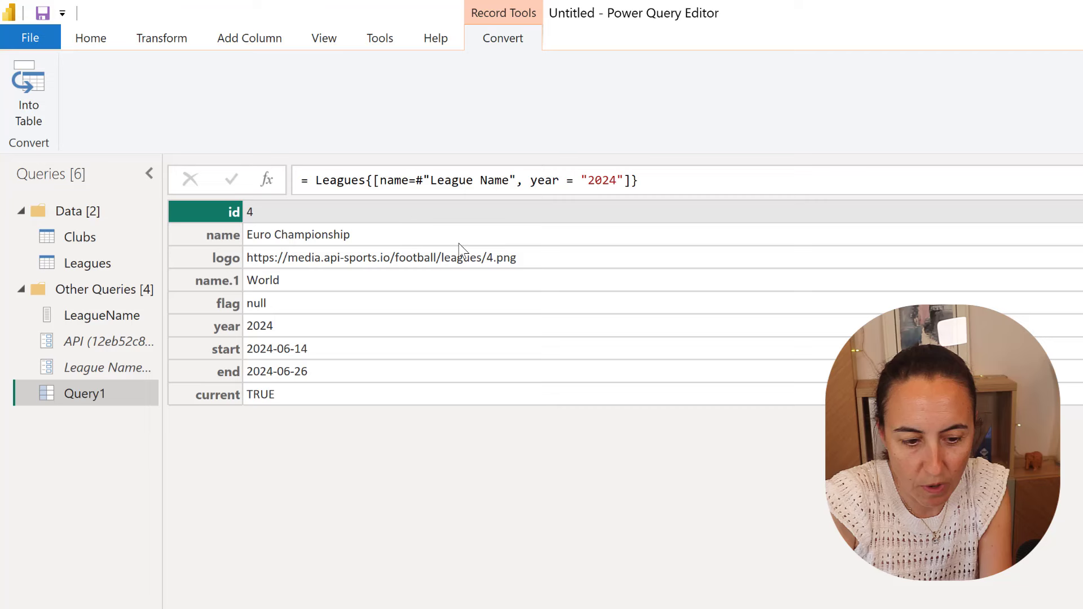
pyautogui.click(663, 180)
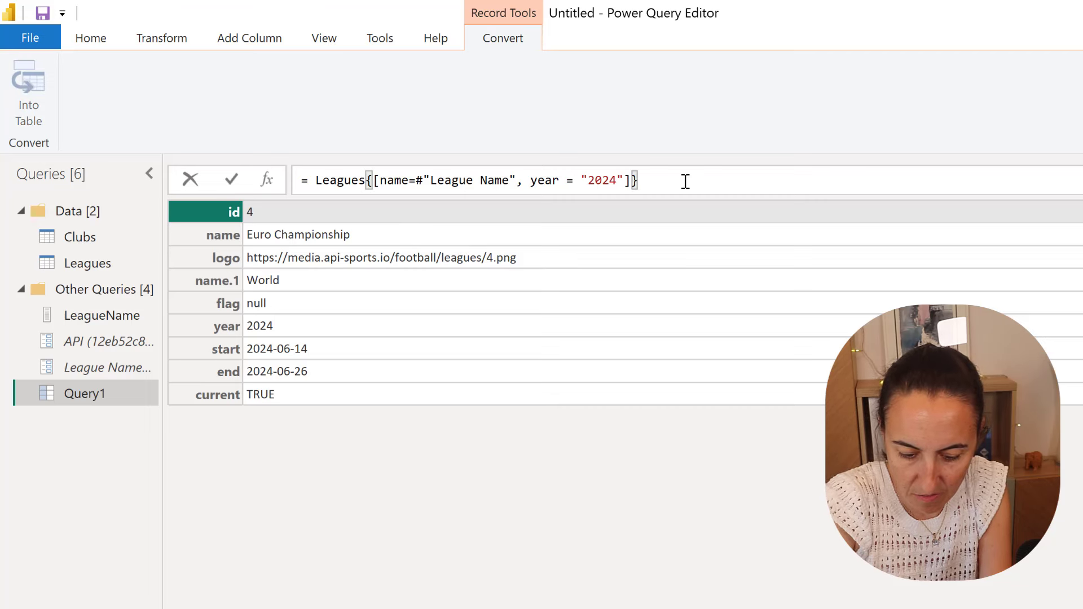
pyautogui.write('[id]')
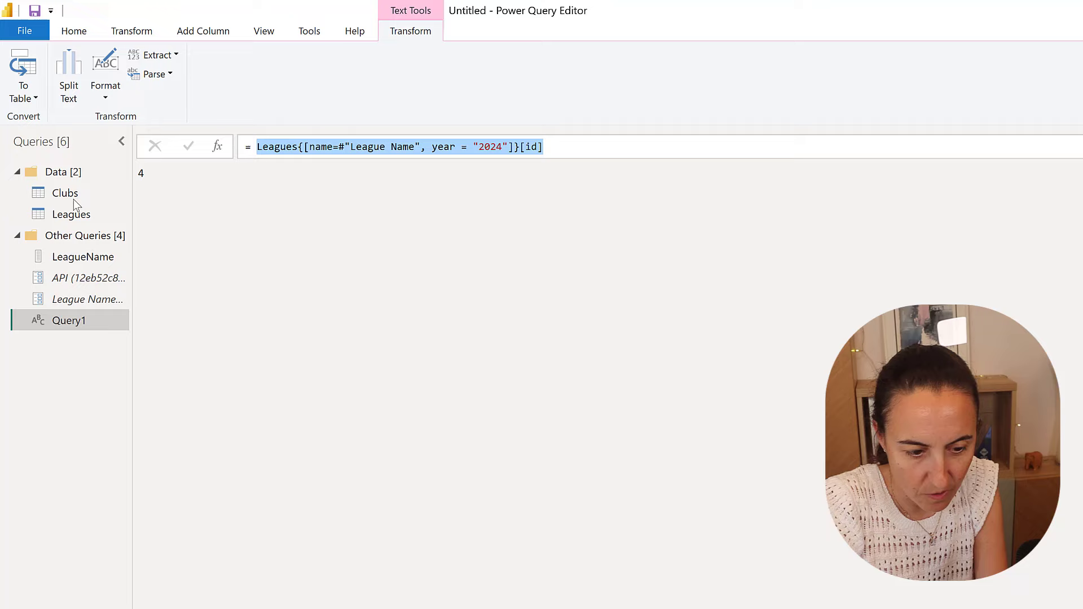
# Step: Show the Clubs query's API request for league 4, season 2024
pyautogui.click(65, 193)
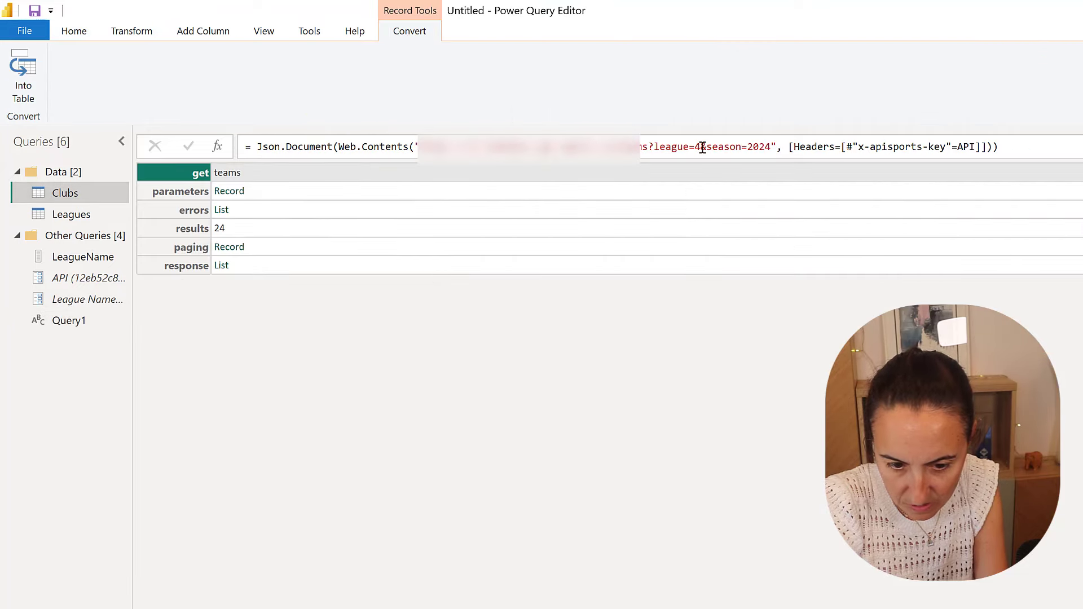
# Step: Replace Clubs' fixed league=4 with the pasted League Name id lookup and commit
pyautogui.press('Backspace')
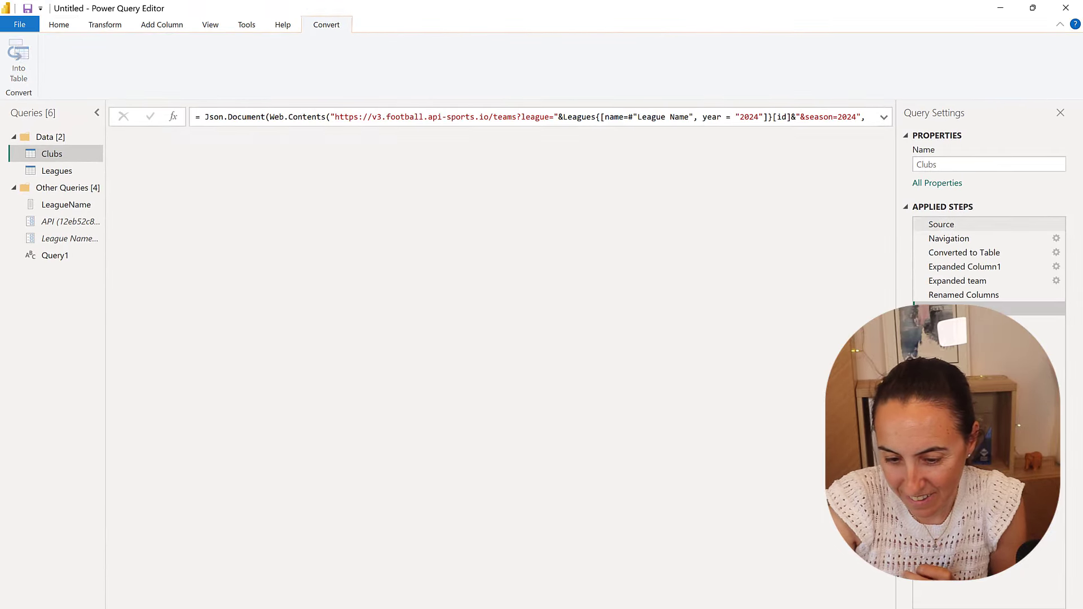
pyautogui.click(52, 153)
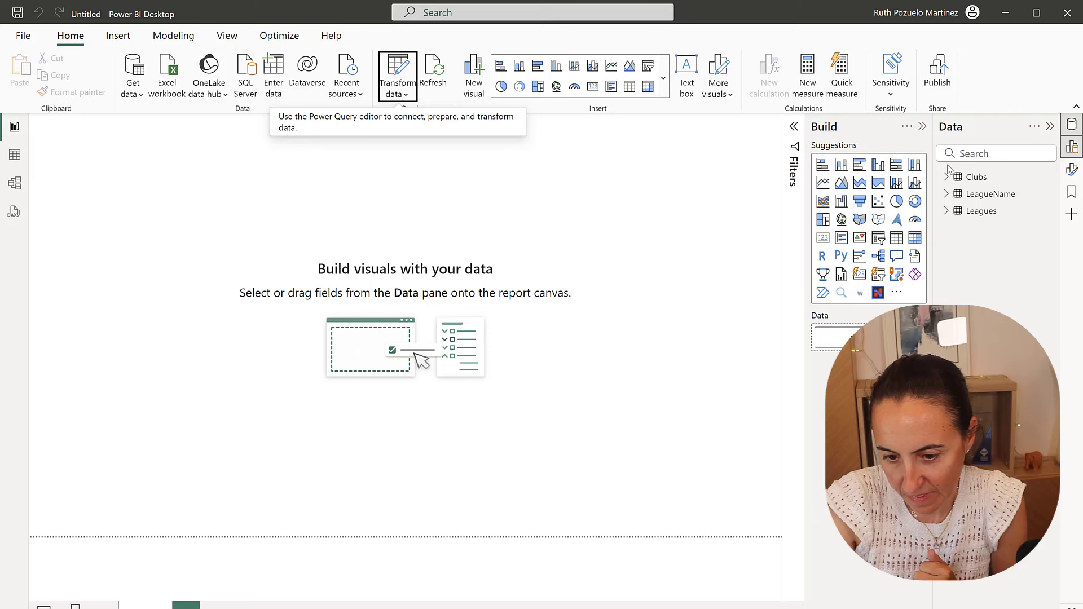
# Step: Add the Clubs Team field to the canvas as a table visual
pyautogui.click(976, 177)
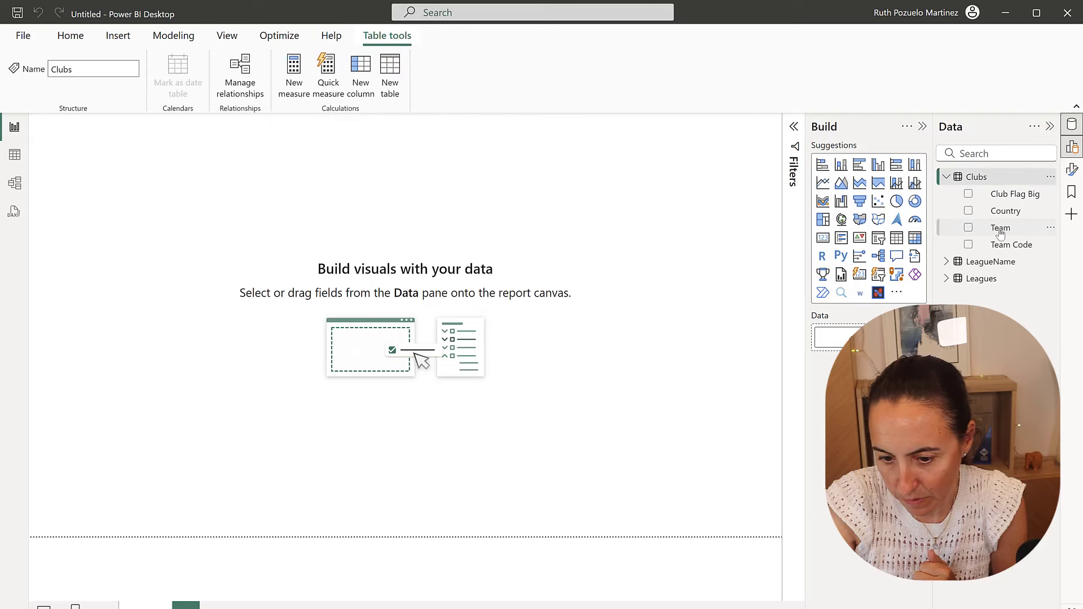
pyautogui.click(969, 228)
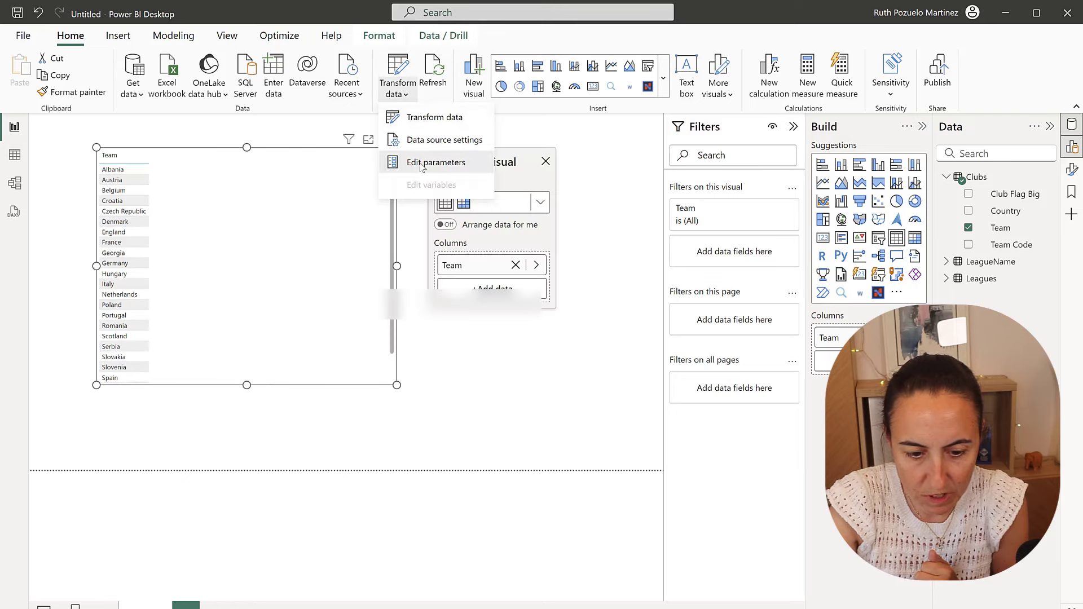
# Step: Set League Name to the Brazilian league and apply changes, listing Atletico Goianiense through Vitoria
pyautogui.click(435, 162)
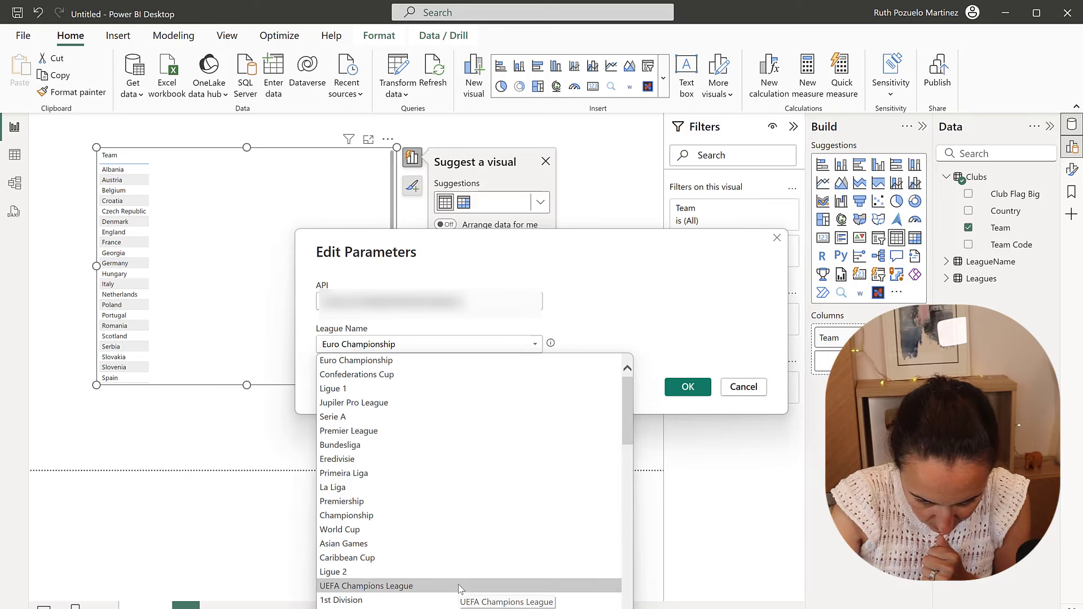
pyautogui.click(687, 387)
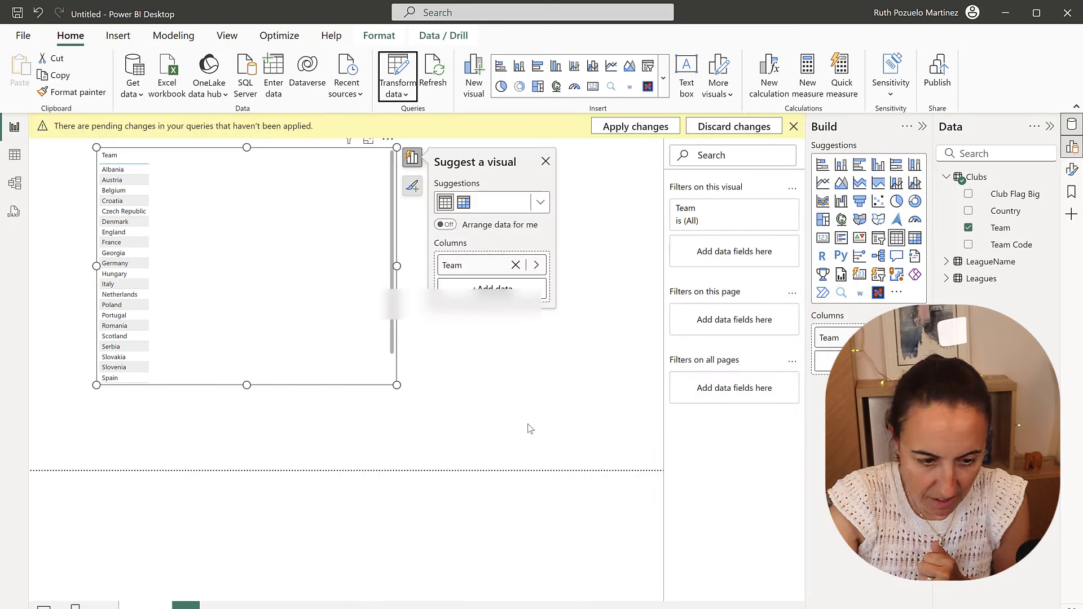
pyautogui.click(397, 95)
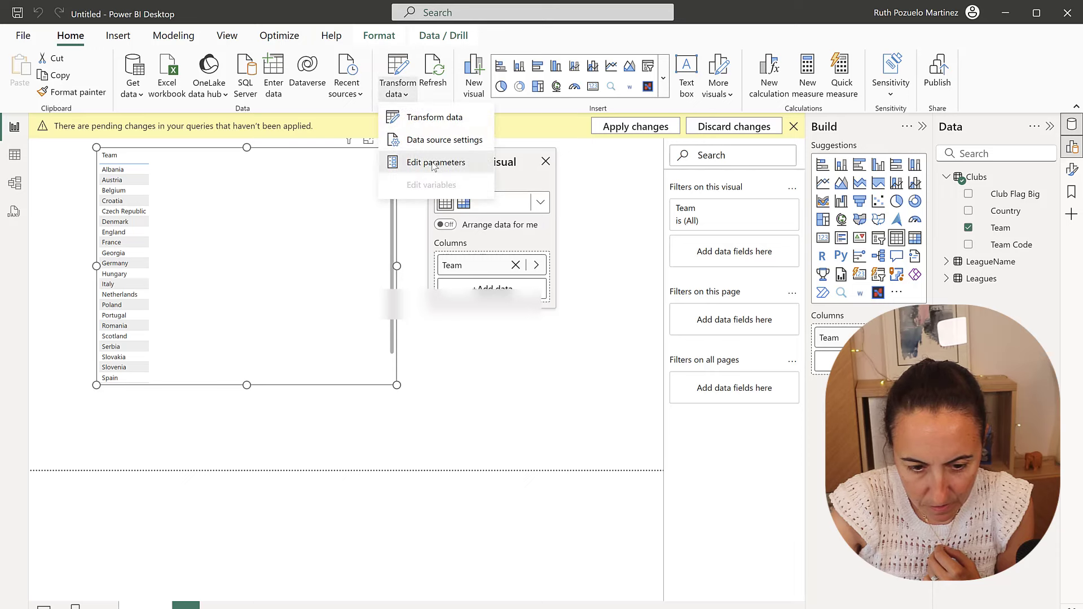
pyautogui.click(434, 162)
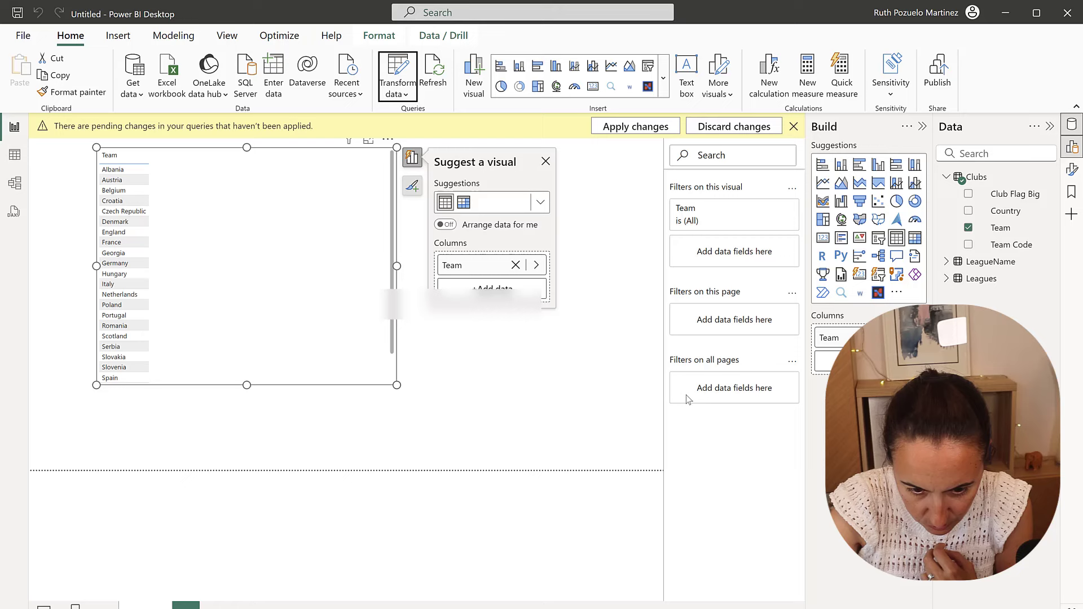
pyautogui.click(633, 125)
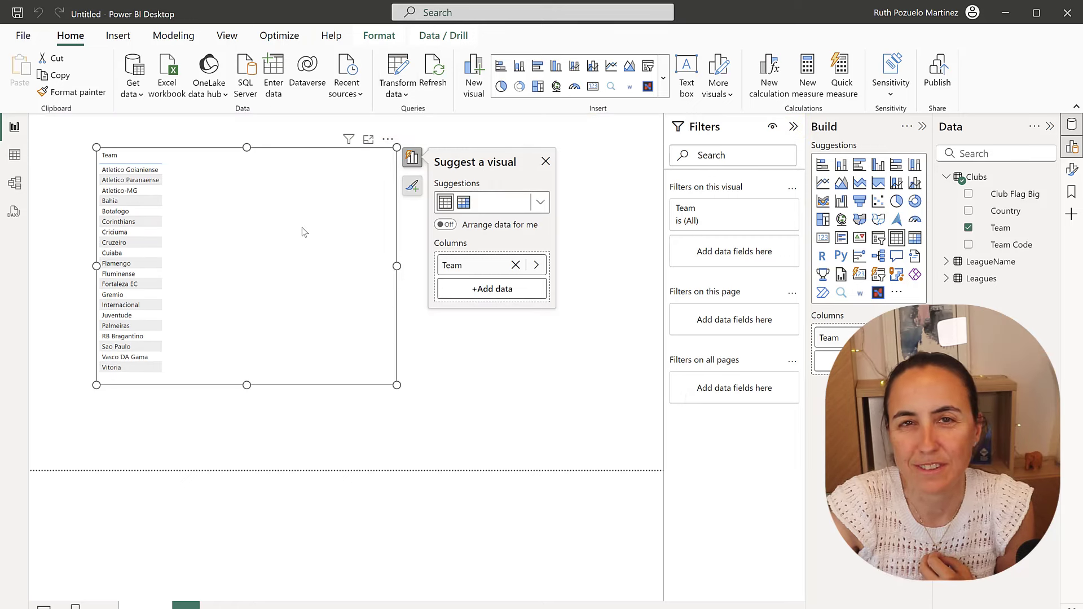